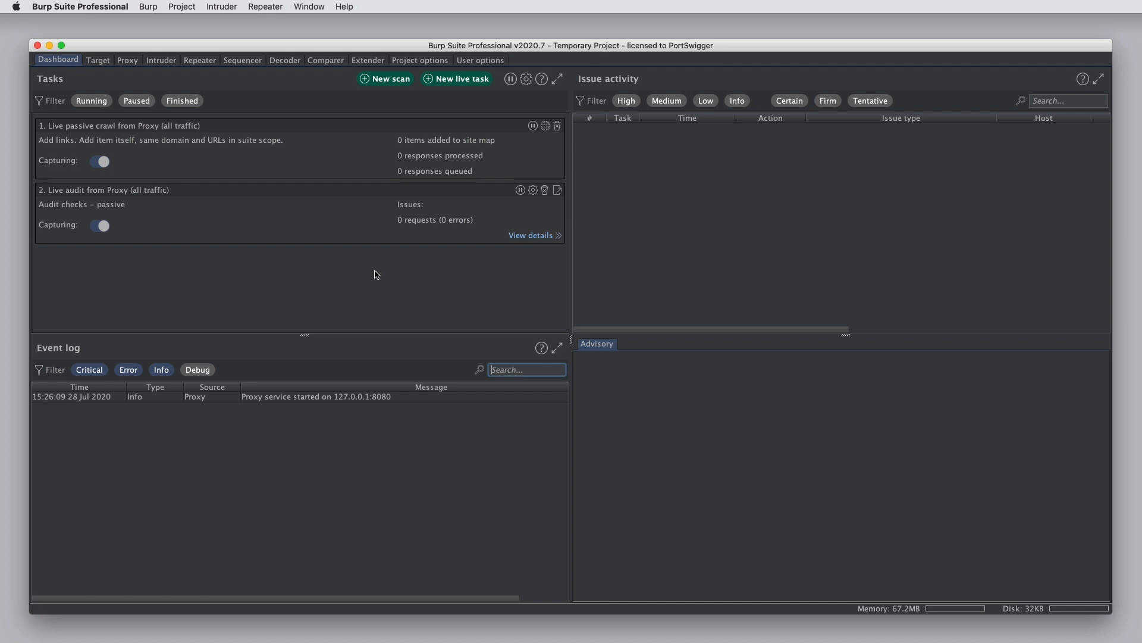
- Switch from Repeater to the Proxy Intercept page offering the embedded browser
{"action": "left_click", "coordinate": [200, 60]}
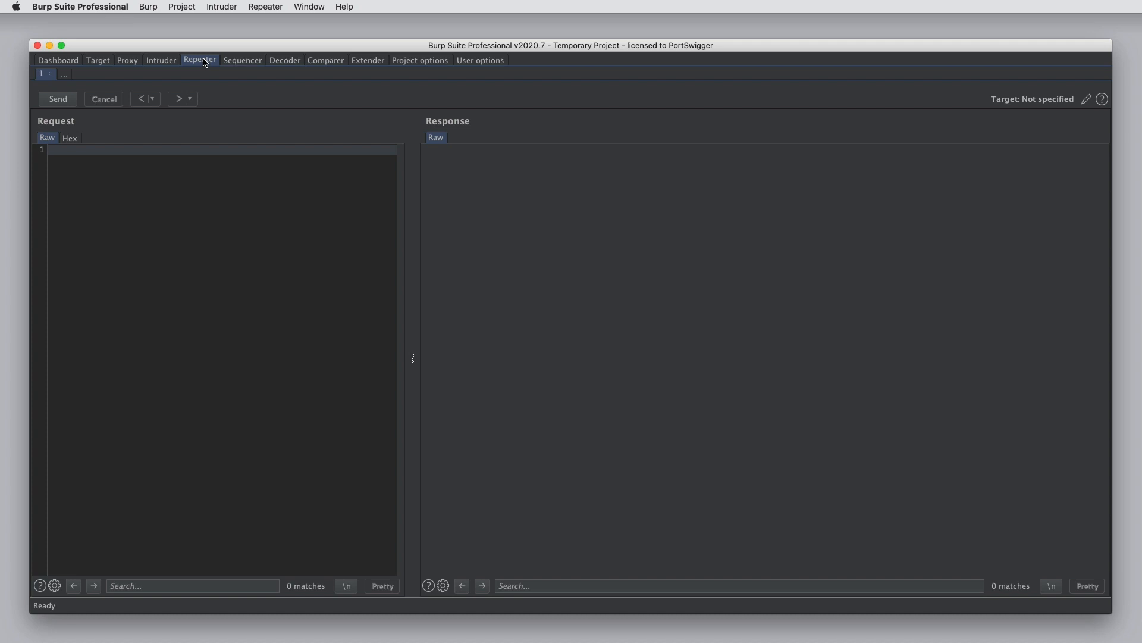
{"action": "left_click", "coordinate": [127, 59]}
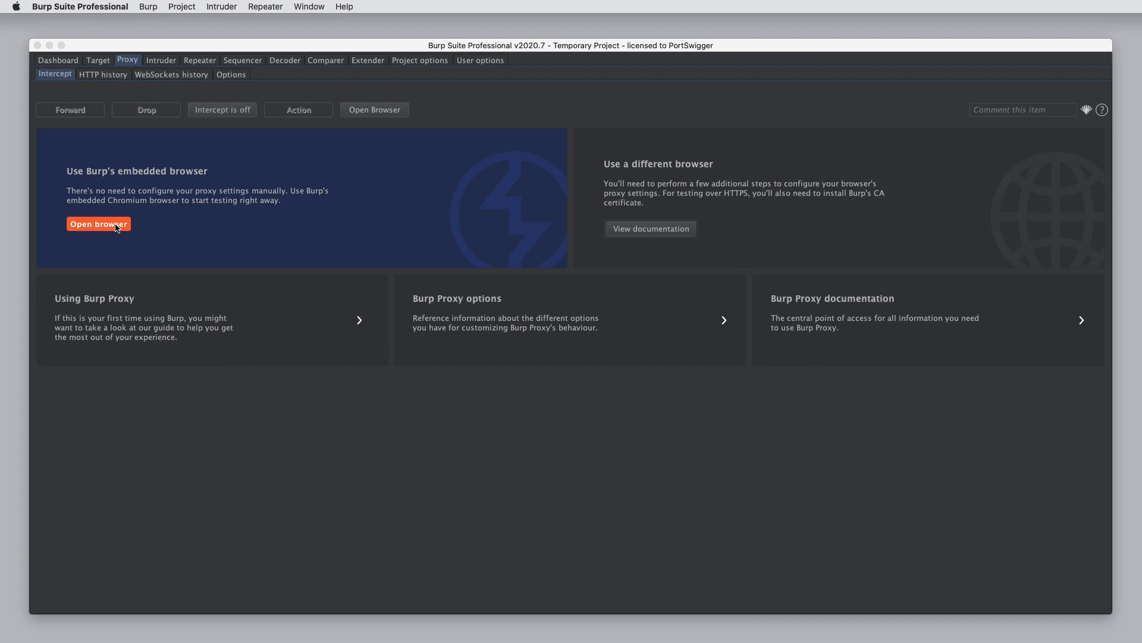
- Launch the embedded browser, send the captured portswigger.net GET to Repeater, and disable interception
{"action": "left_click", "coordinate": [98, 224]}
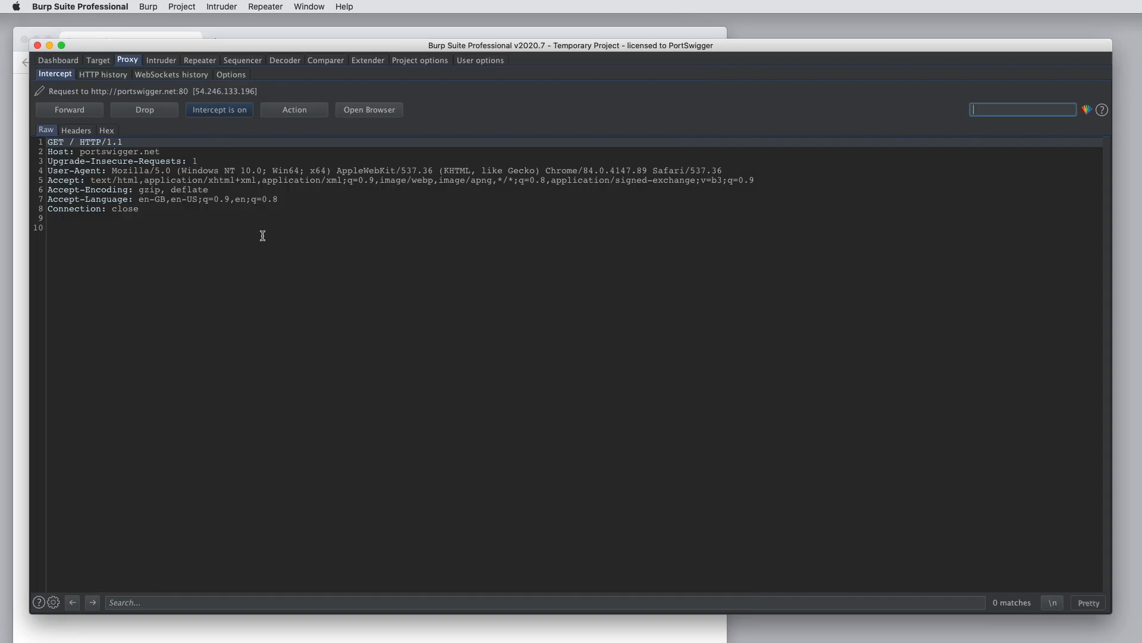
{"action": "right_click", "coordinate": [263, 235]}
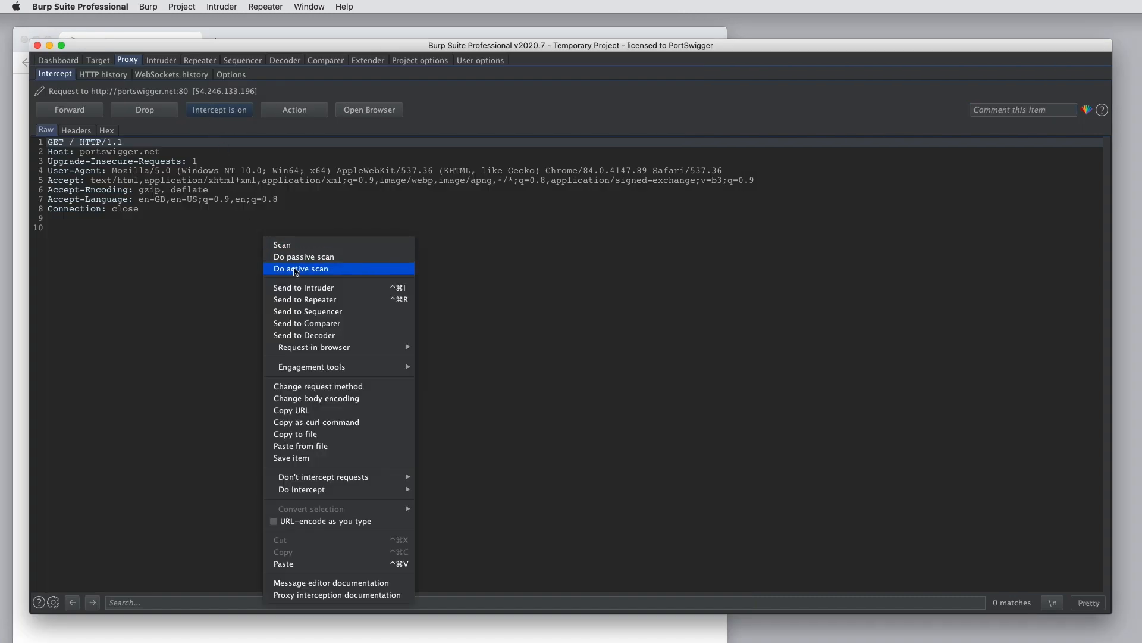
{"action": "mouse_move", "coordinate": [325, 299]}
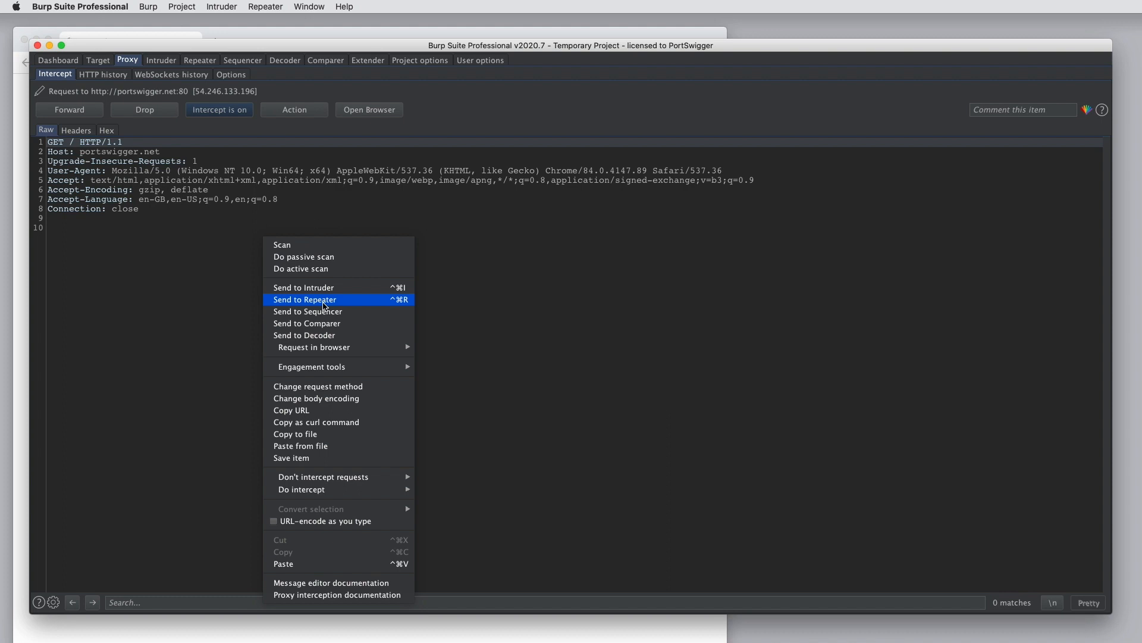
{"action": "left_click", "coordinate": [304, 298]}
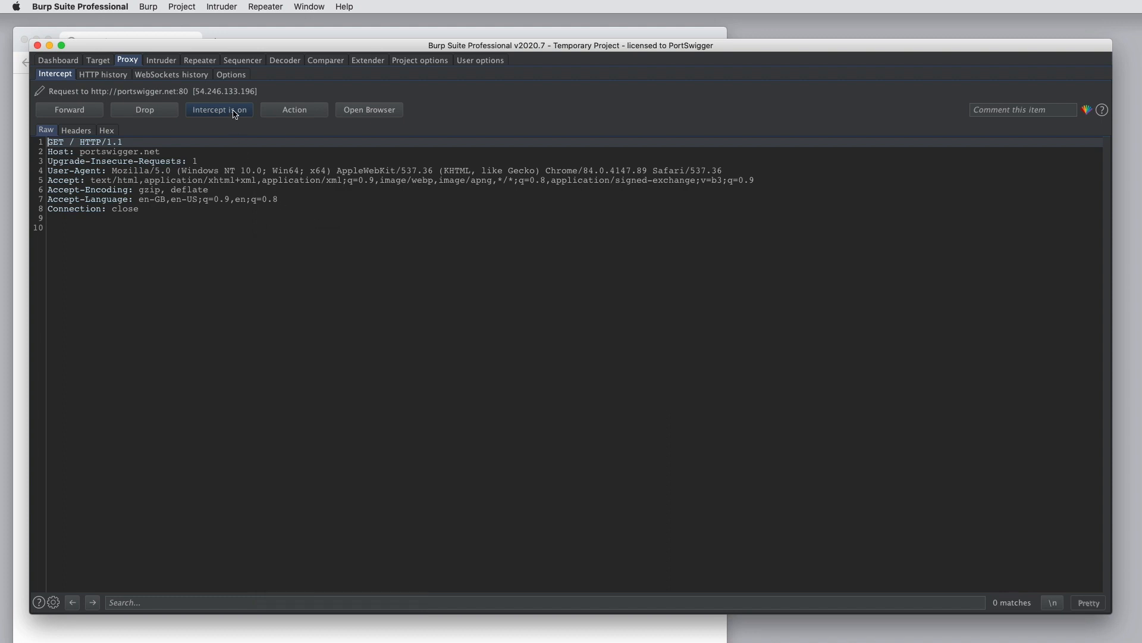
{"action": "left_click", "coordinate": [220, 109]}
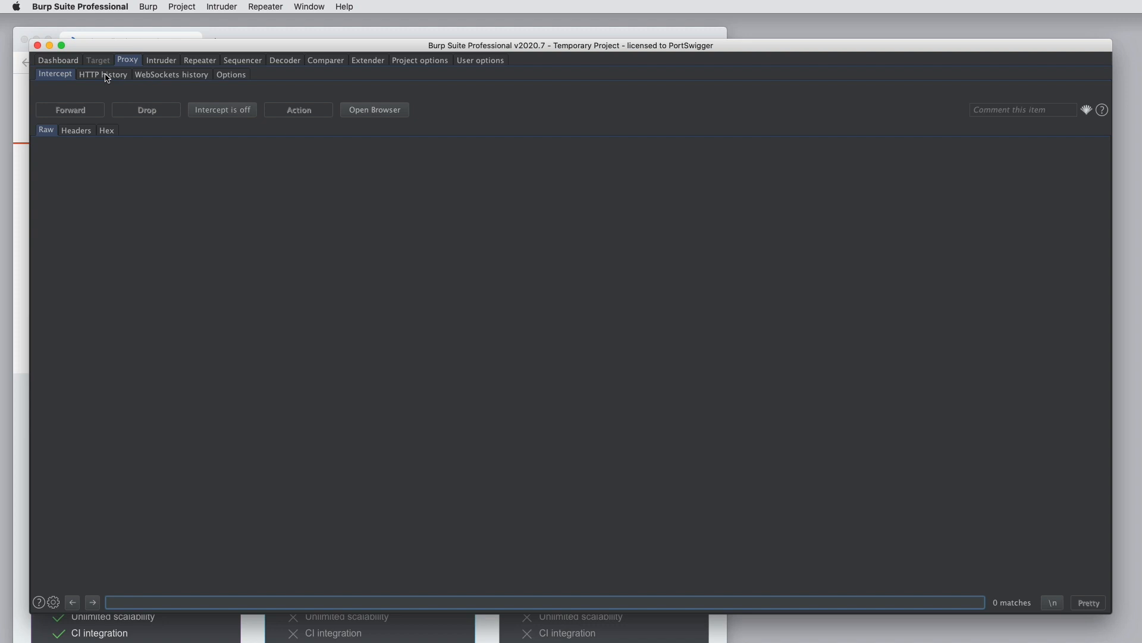
- Show Proxy HTTP history and open the academy-logo-01.svg request's context menu
{"action": "left_click", "coordinate": [103, 74]}
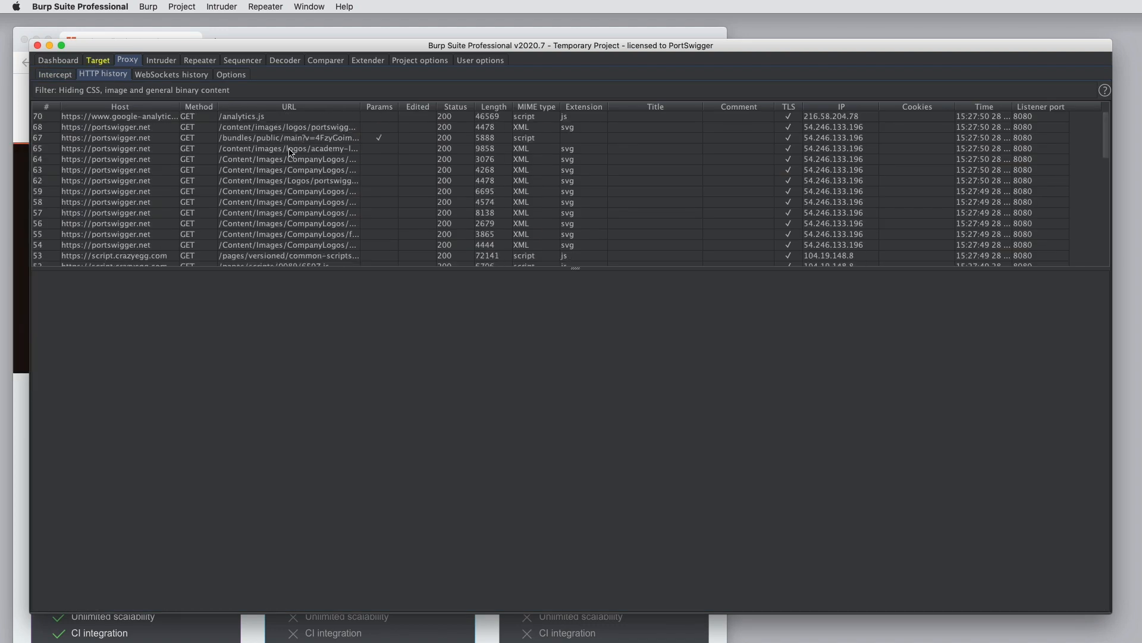
{"action": "right_click", "coordinate": [288, 148]}
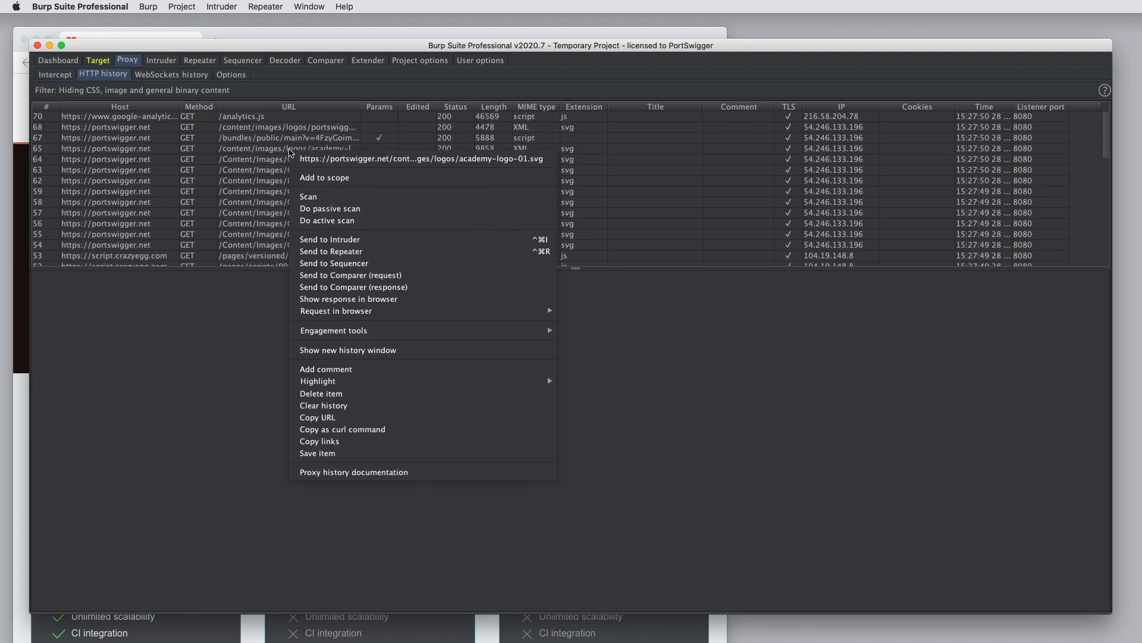
{"action": "mouse_move", "coordinate": [330, 252]}
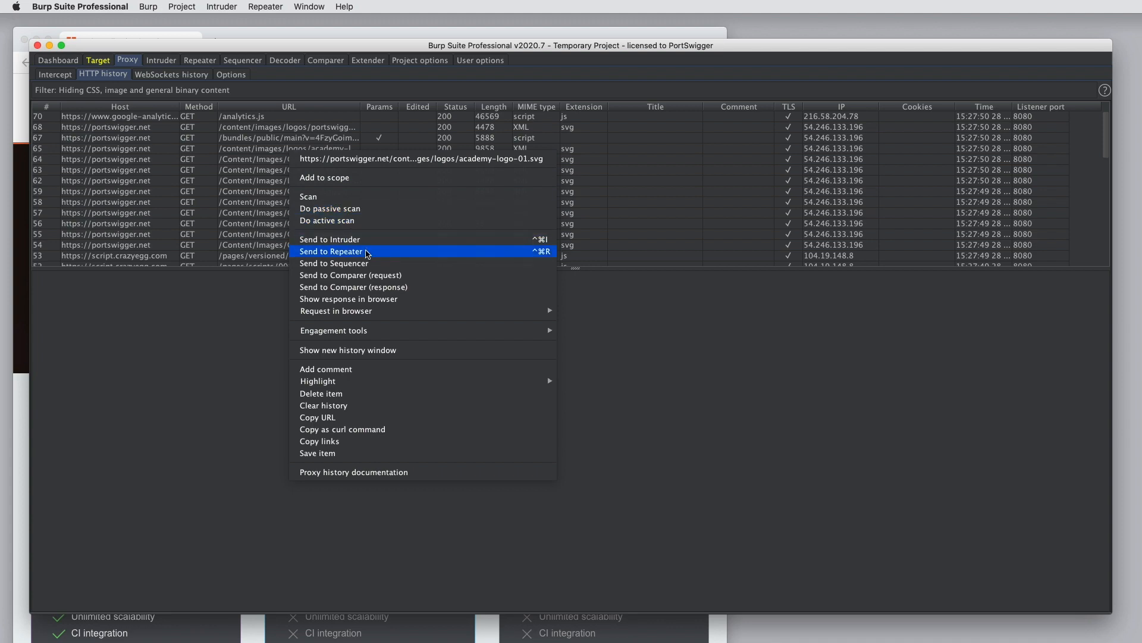
{"action": "mouse_move", "coordinate": [338, 227]}
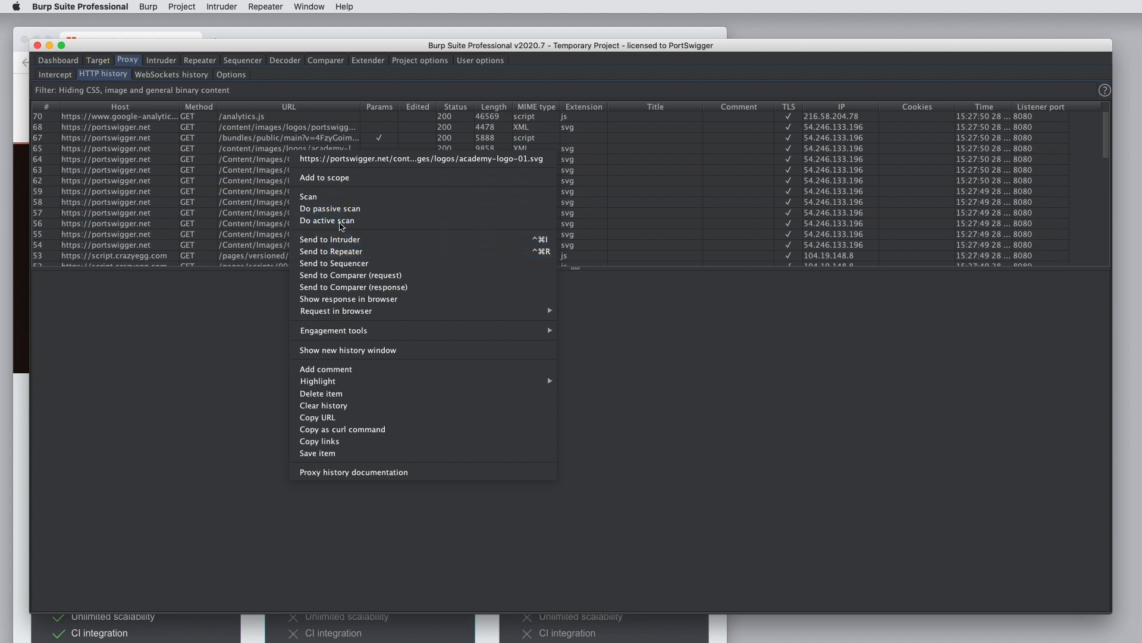
{"action": "left_click", "coordinate": [98, 60]}
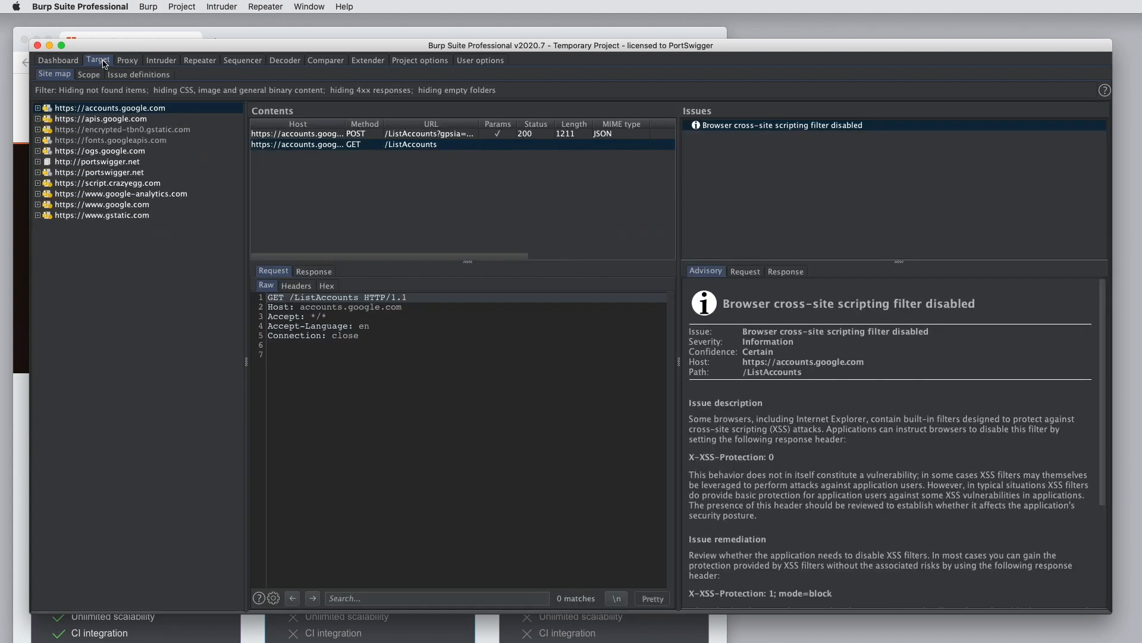
{"action": "mouse_move", "coordinate": [127, 182]}
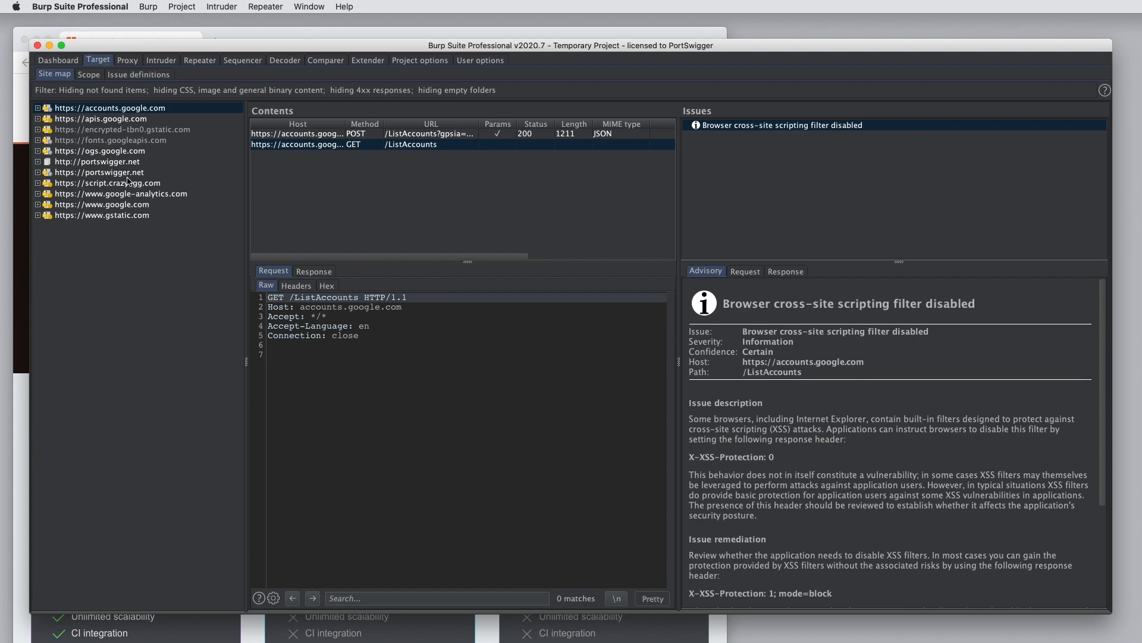
{"action": "left_click", "coordinate": [98, 172]}
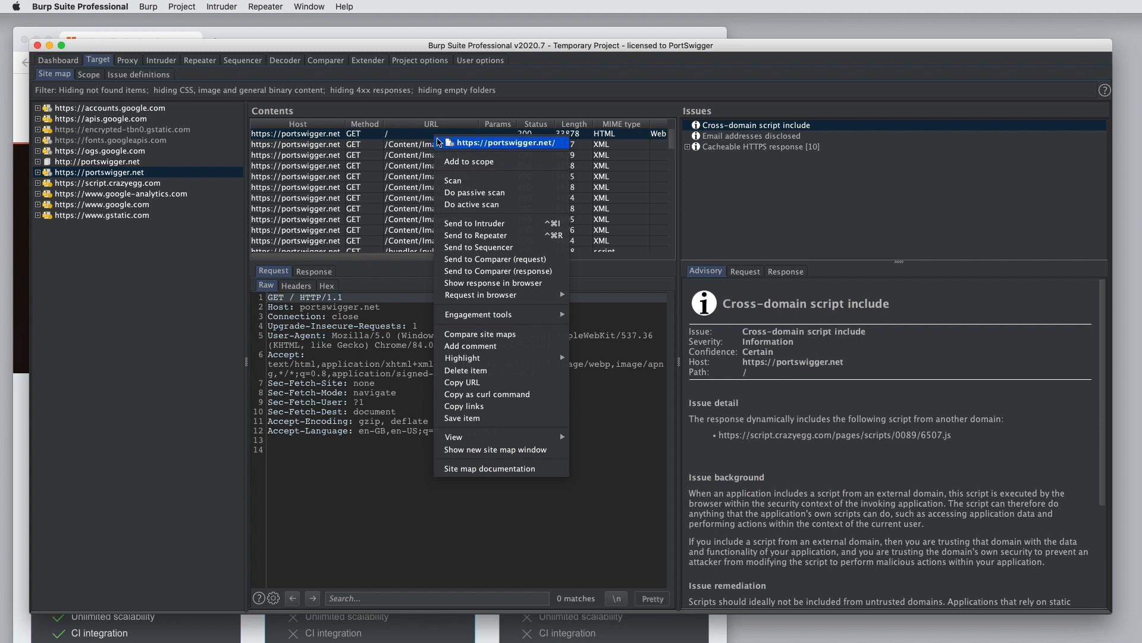
{"action": "mouse_move", "coordinate": [506, 234]}
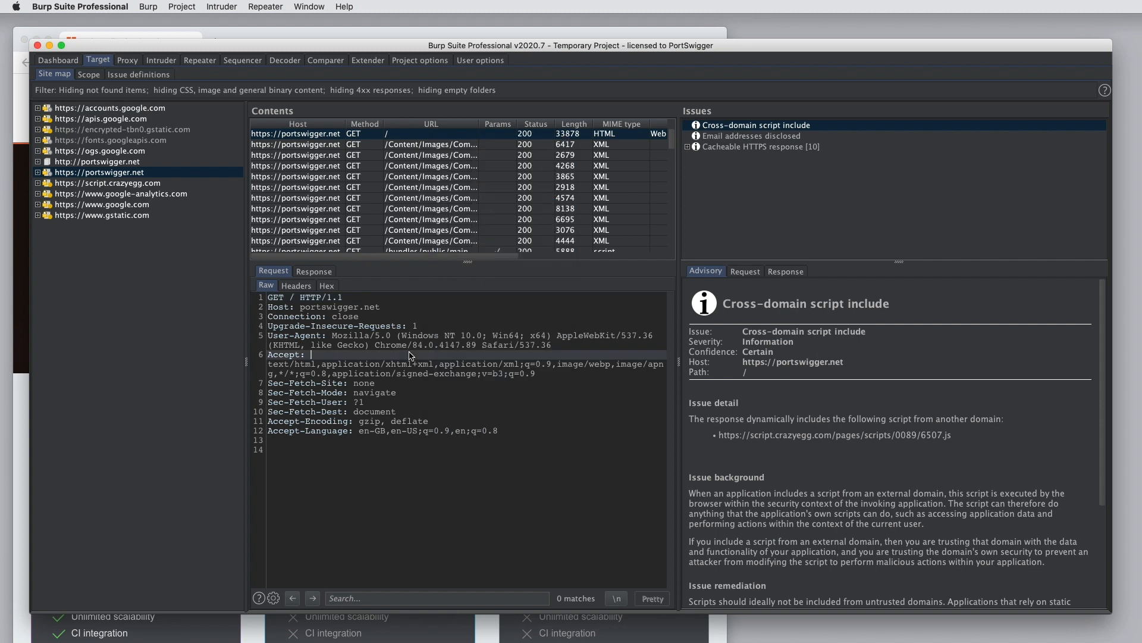
{"action": "right_click", "coordinate": [412, 356]}
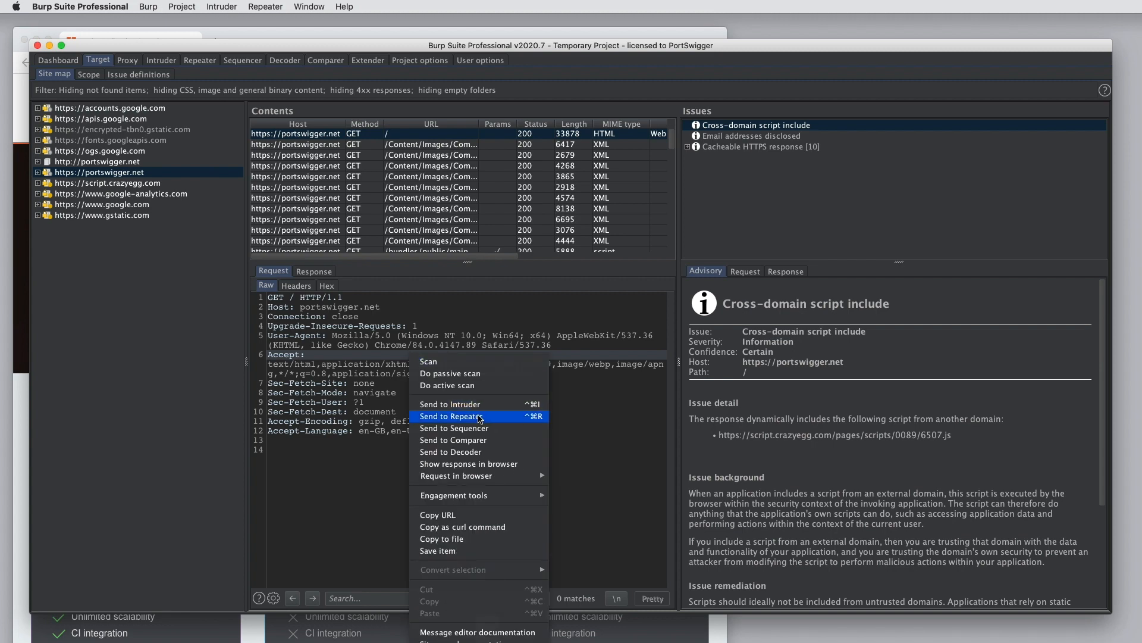
{"action": "left_click", "coordinate": [452, 416]}
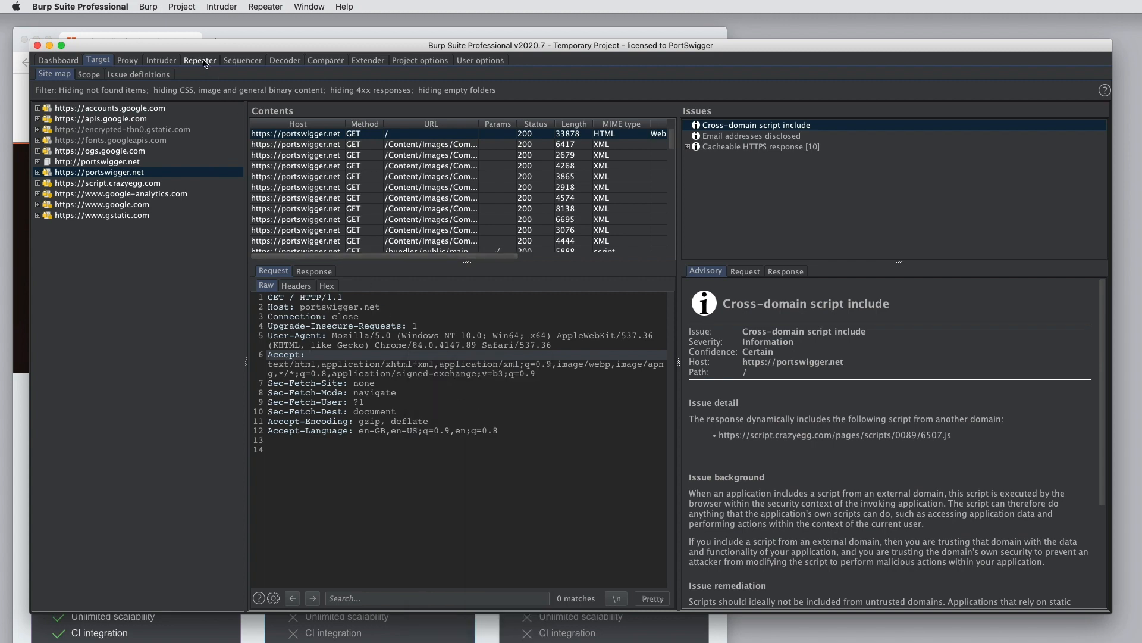
- In Repeater, send the portswigger.net home page request, receiving a 200 response
{"action": "left_click", "coordinate": [200, 59]}
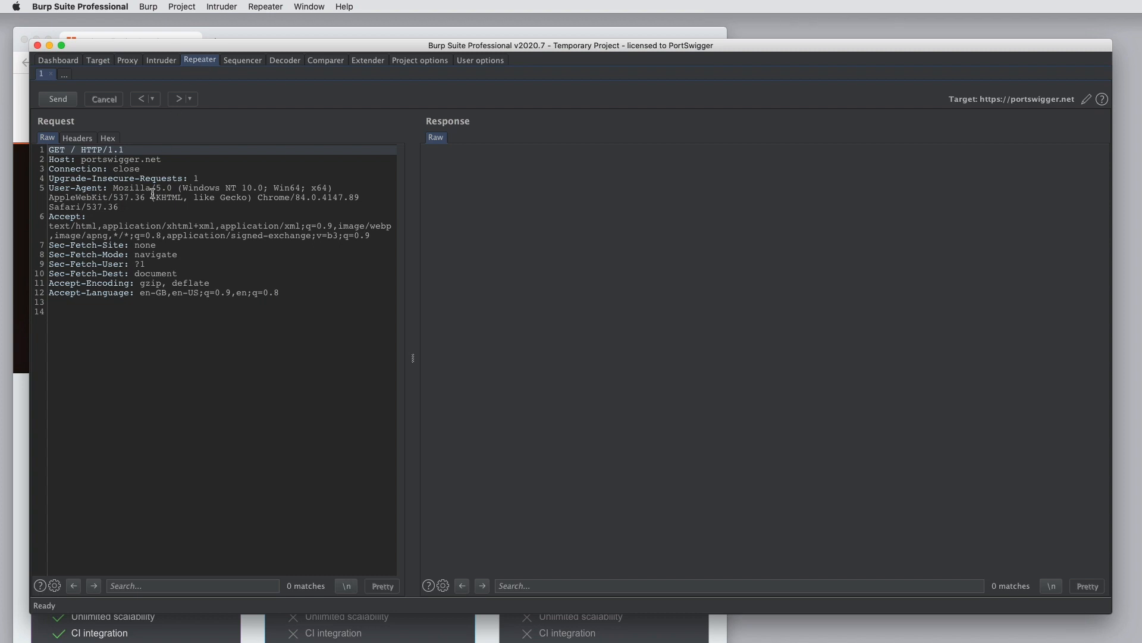
{"action": "mouse_move", "coordinate": [106, 197]}
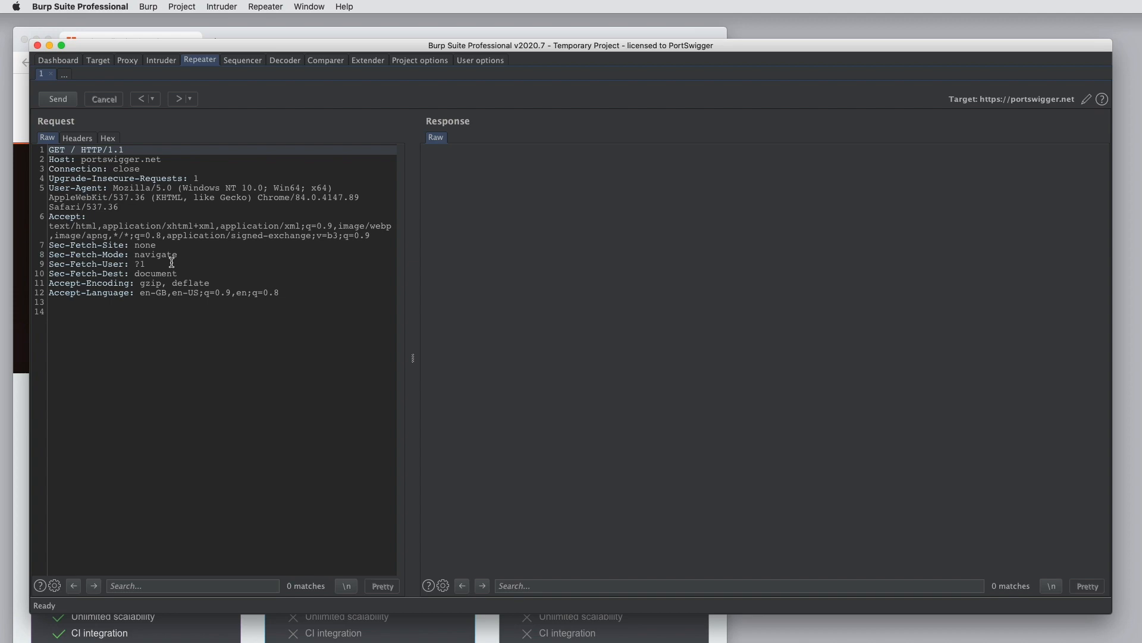
{"action": "left_click", "coordinate": [58, 98]}
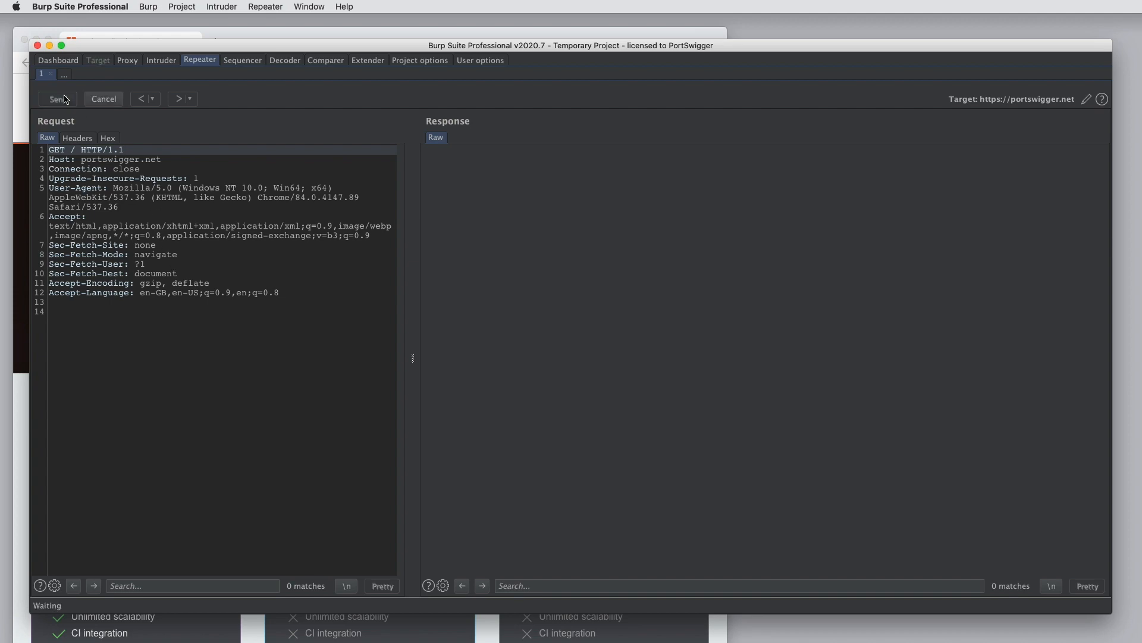
{"action": "left_click", "coordinate": [55, 98]}
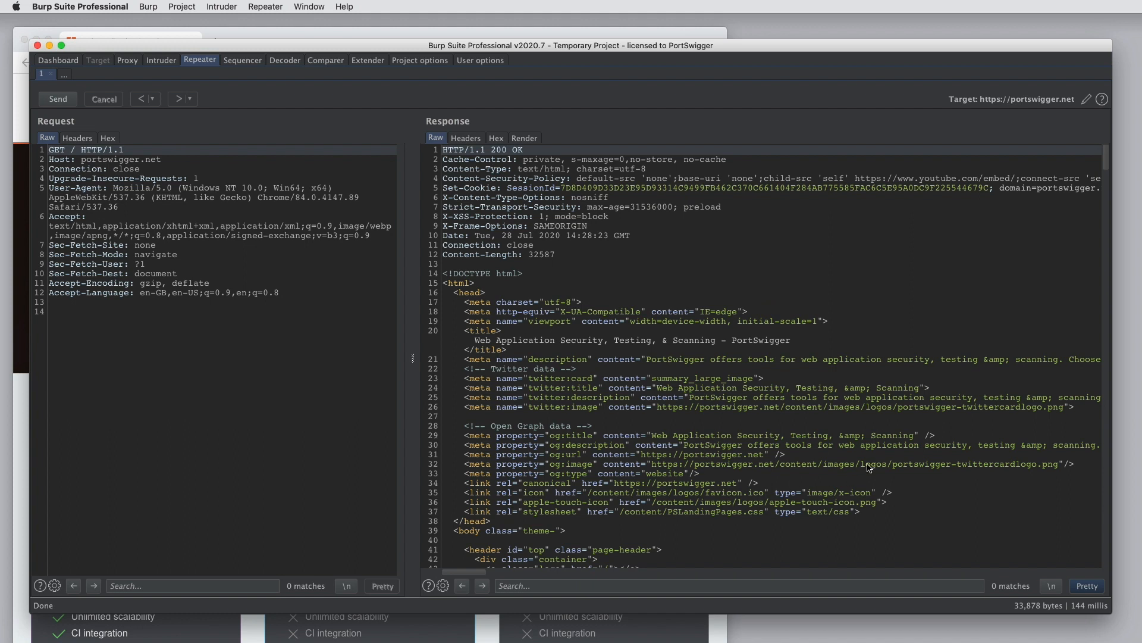
{"action": "mouse_move", "coordinate": [702, 428]}
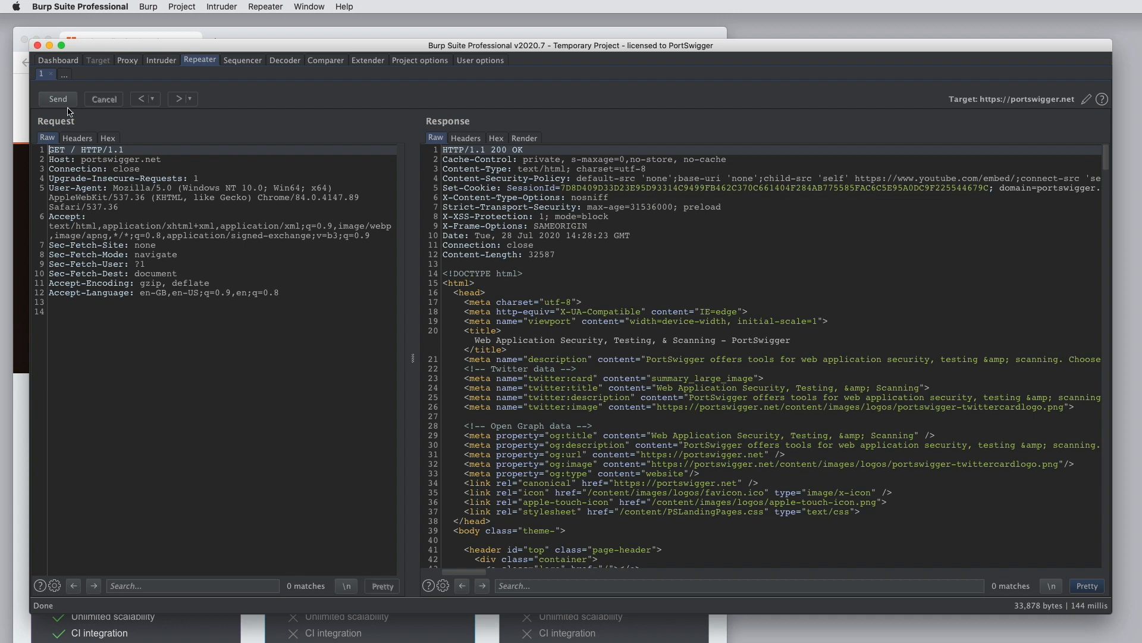
{"action": "left_click", "coordinate": [58, 98]}
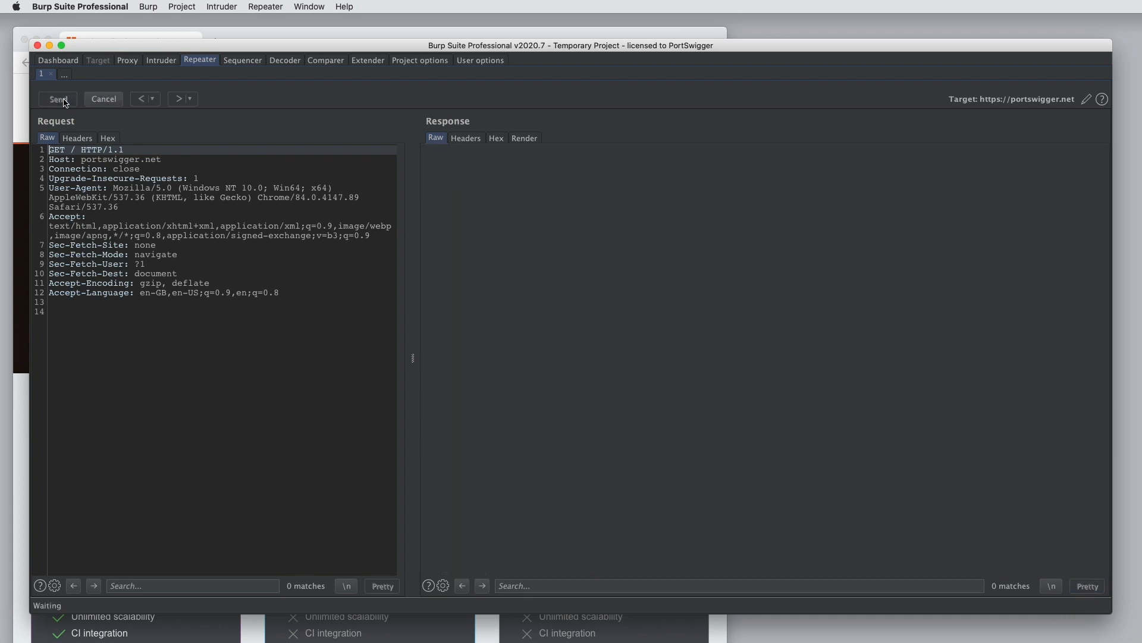
- Resend with edited paths, /123 giving 404, then /123456 789 giving 400
{"action": "left_click", "coordinate": [57, 98]}
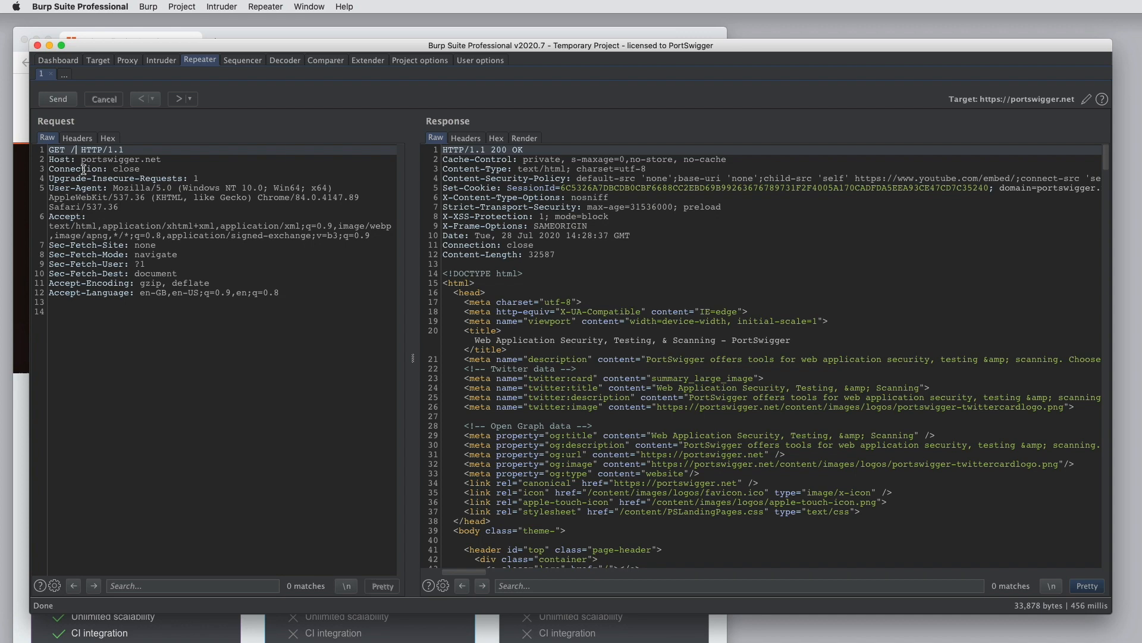
{"action": "left_click", "coordinate": [57, 99]}
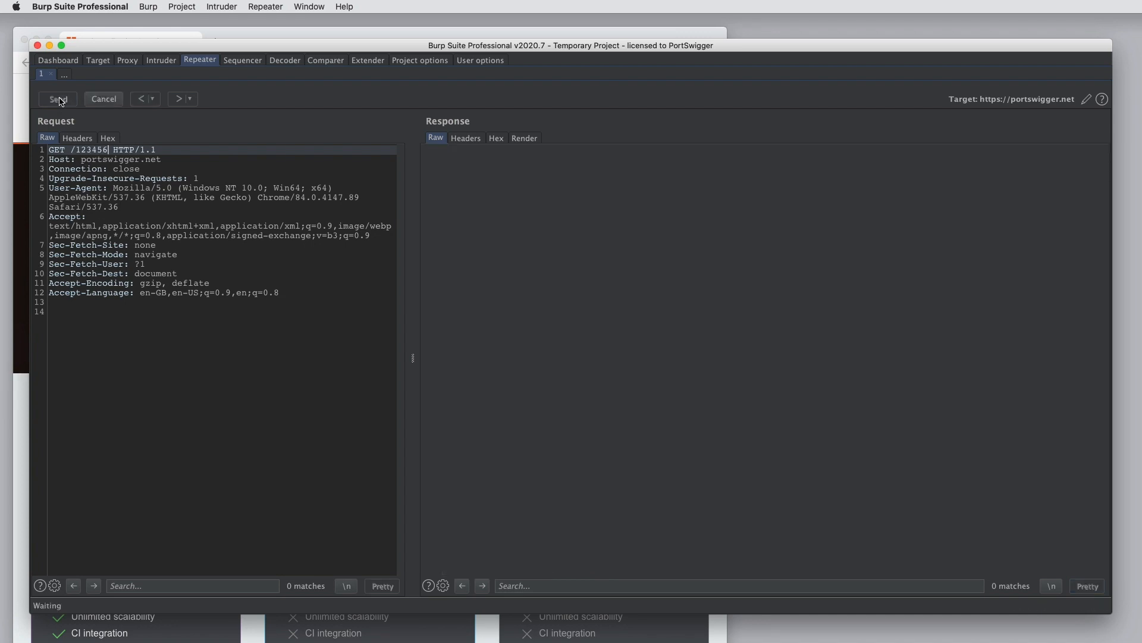
{"action": "left_click", "coordinate": [57, 98]}
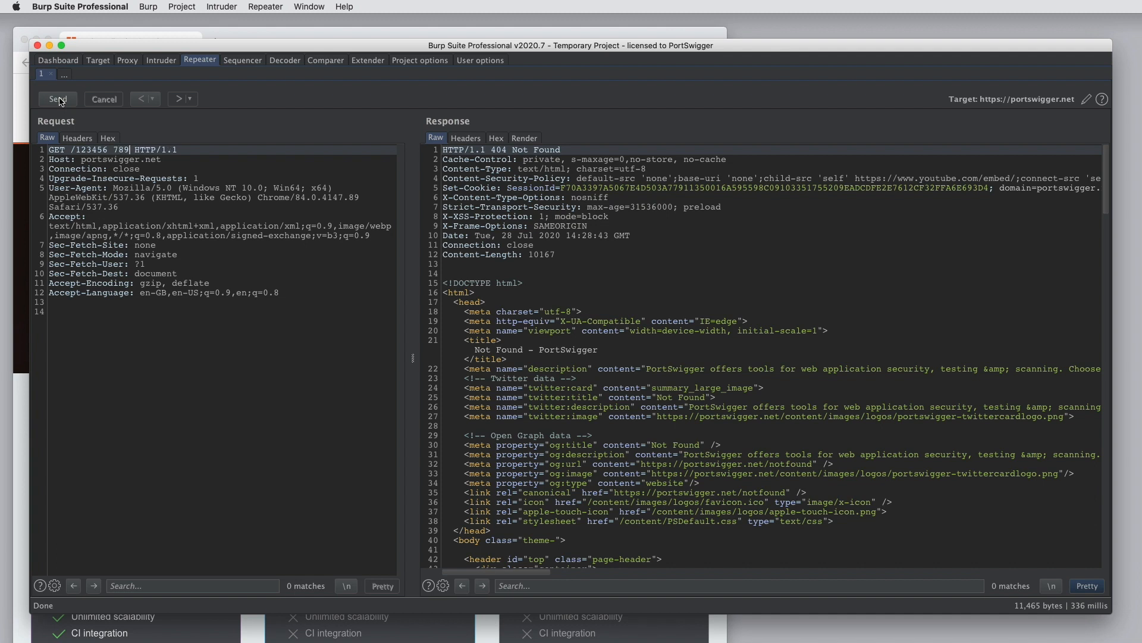
{"action": "left_click", "coordinate": [58, 98]}
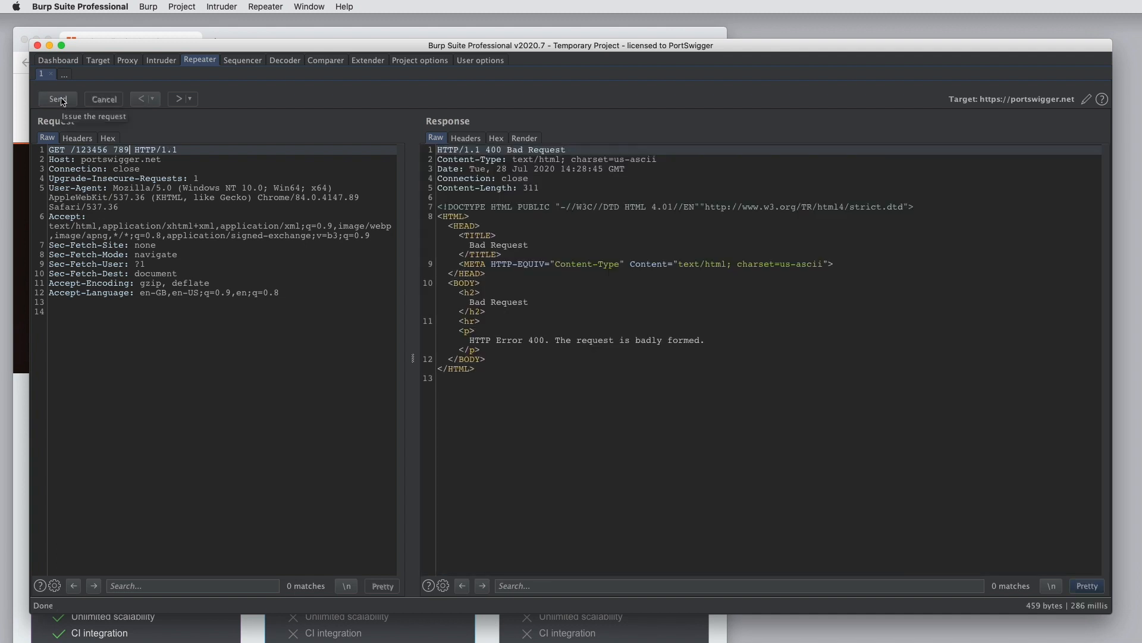
{"action": "mouse_move", "coordinate": [95, 142]}
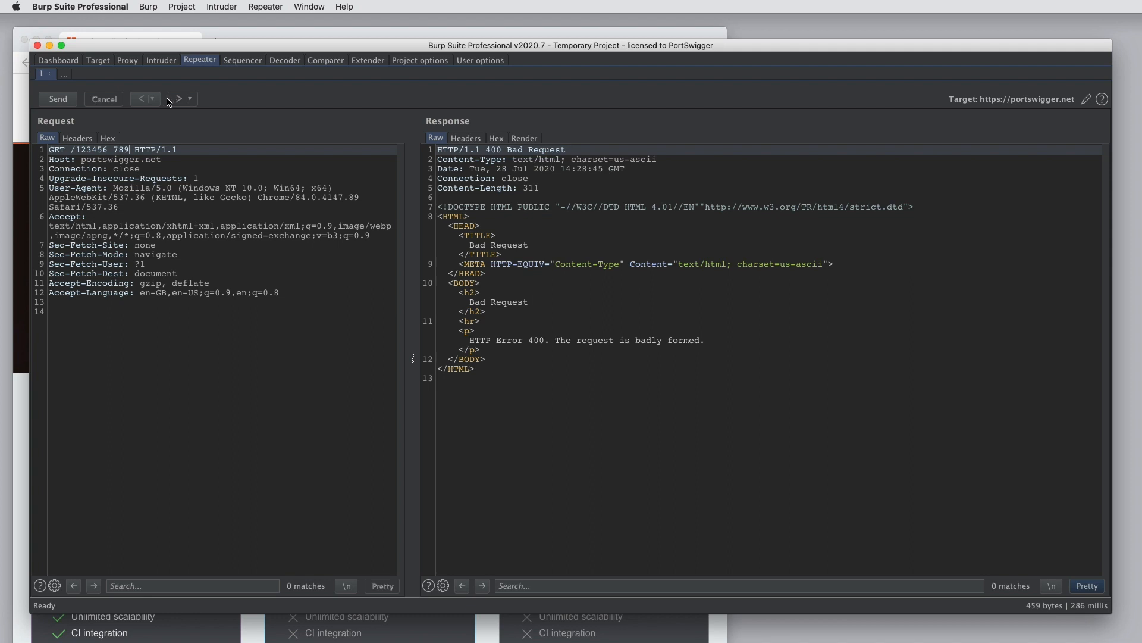
- Recall request 4 (/123, 404 Not Found) from Repeater history, then switch to Proxy
{"action": "left_click", "coordinate": [150, 100]}
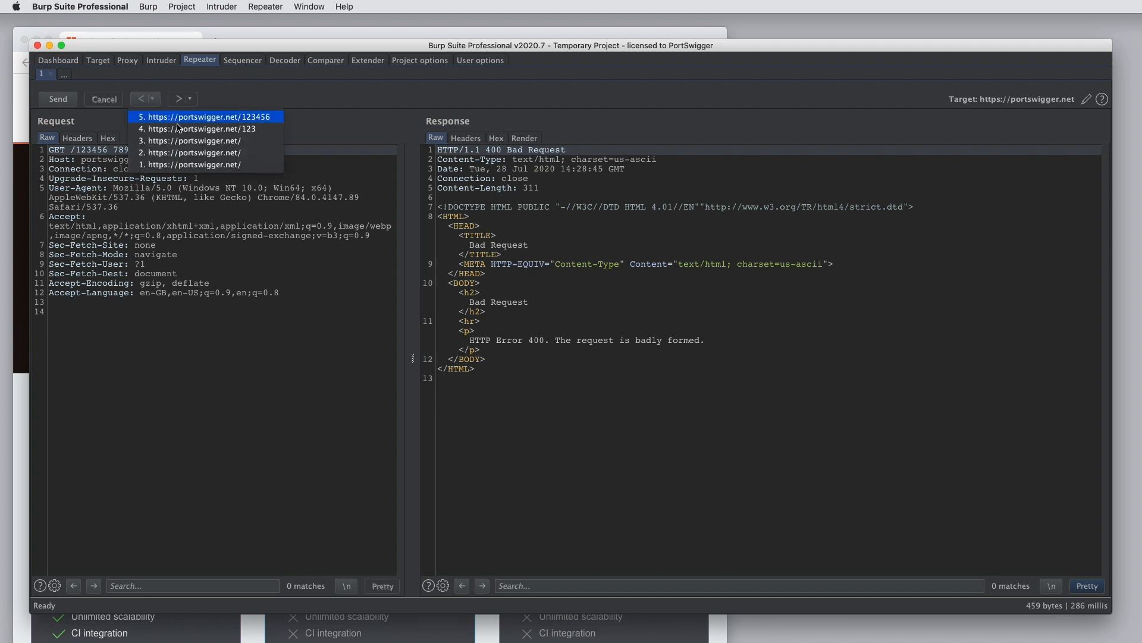
{"action": "mouse_move", "coordinate": [197, 129]}
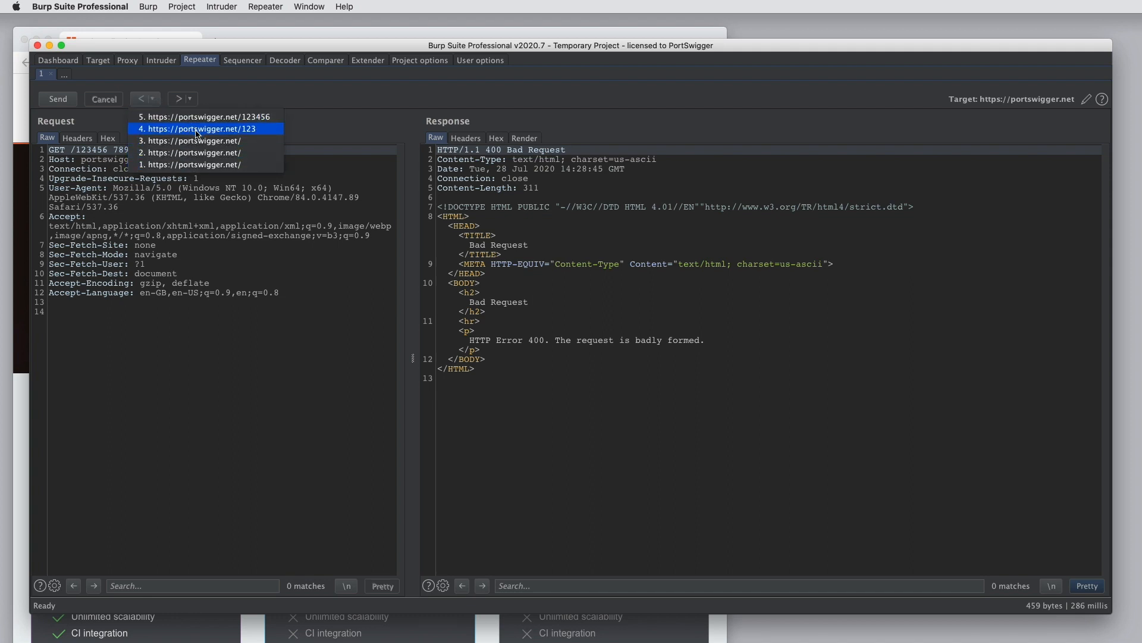
{"action": "left_click", "coordinate": [193, 128]}
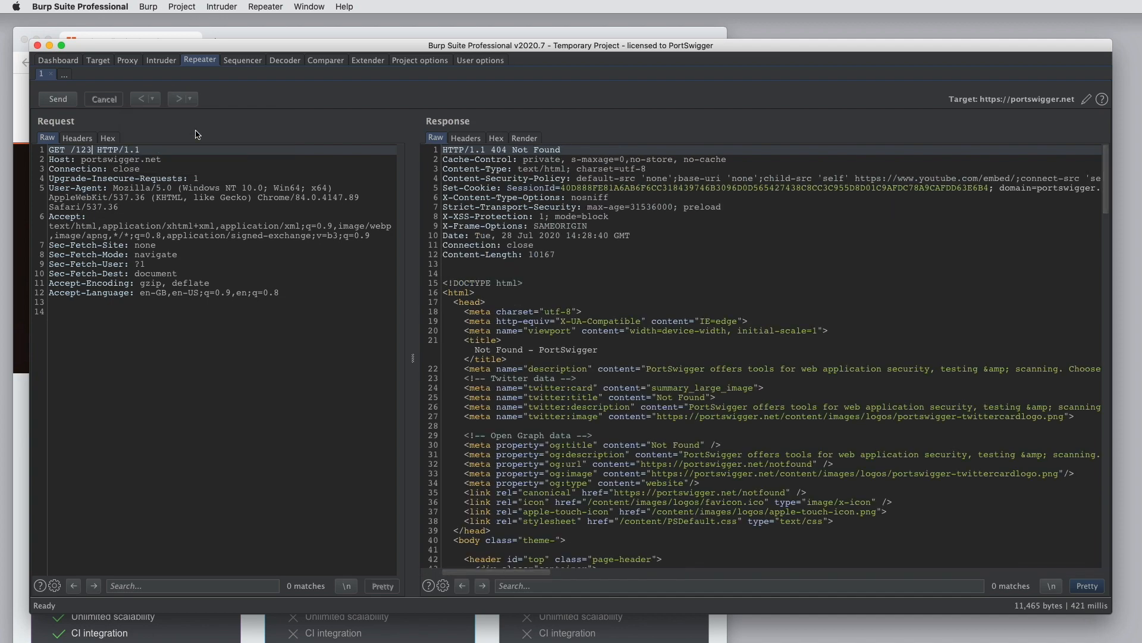
{"action": "left_click", "coordinate": [126, 61]}
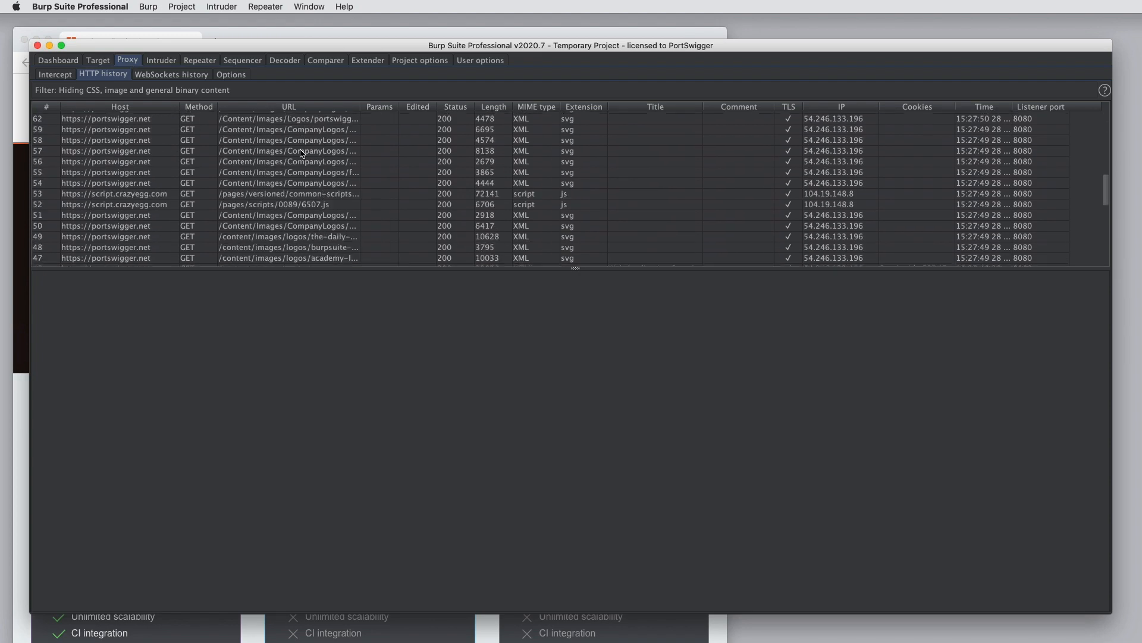
{"action": "scroll", "scroll_direction": "down", "scroll_amount": 3}
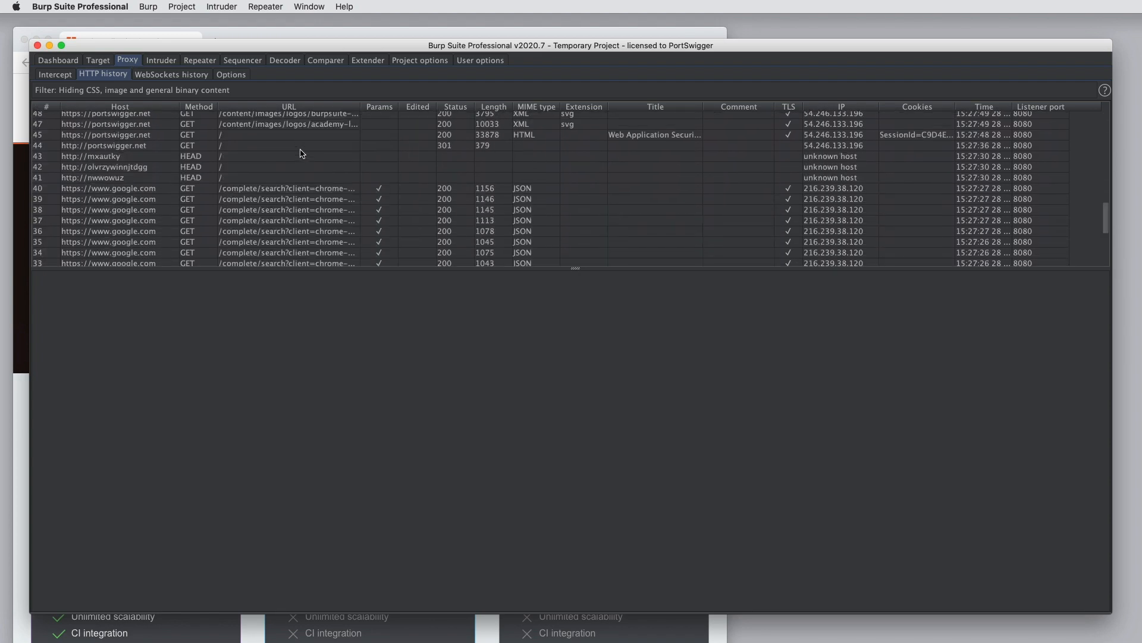
{"action": "right_click", "coordinate": [298, 145]}
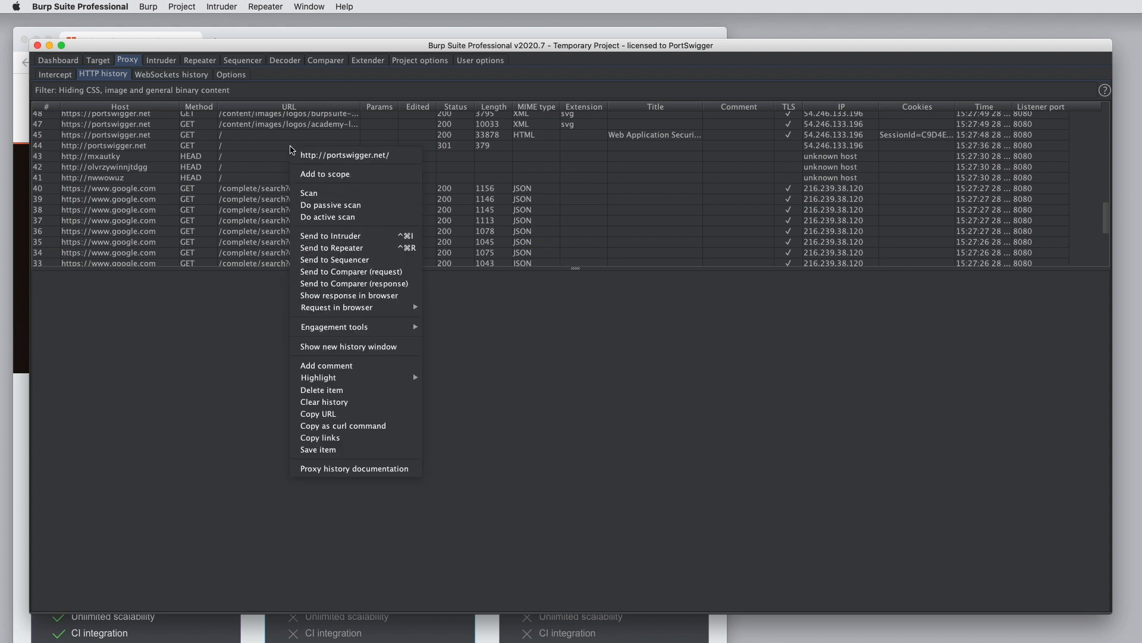
{"action": "mouse_move", "coordinate": [332, 247]}
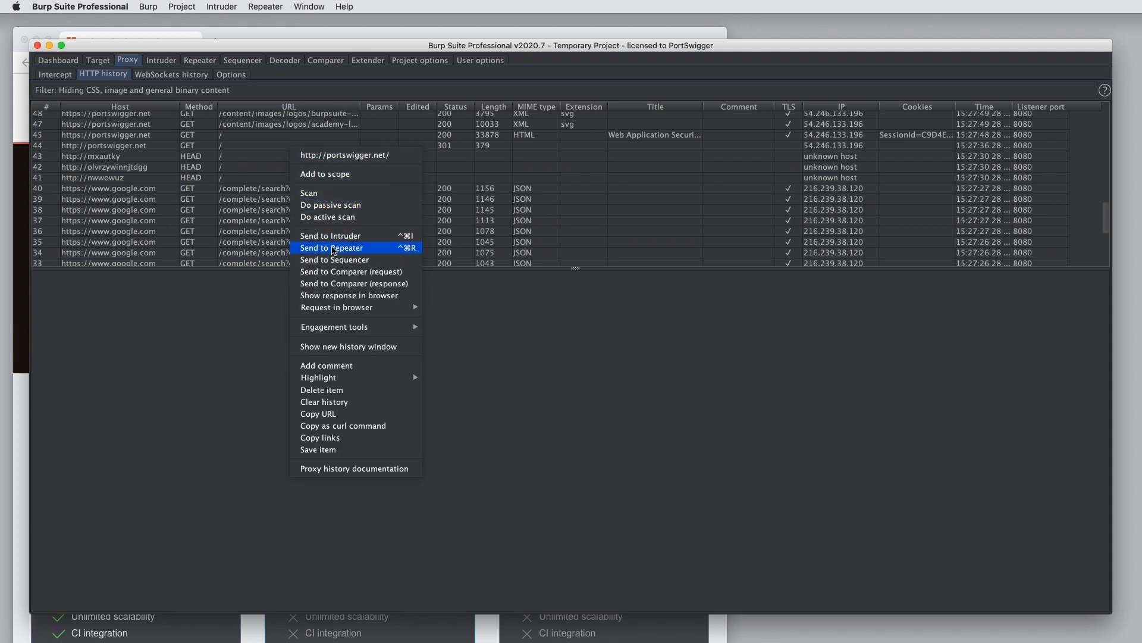
{"action": "left_click", "coordinate": [331, 248]}
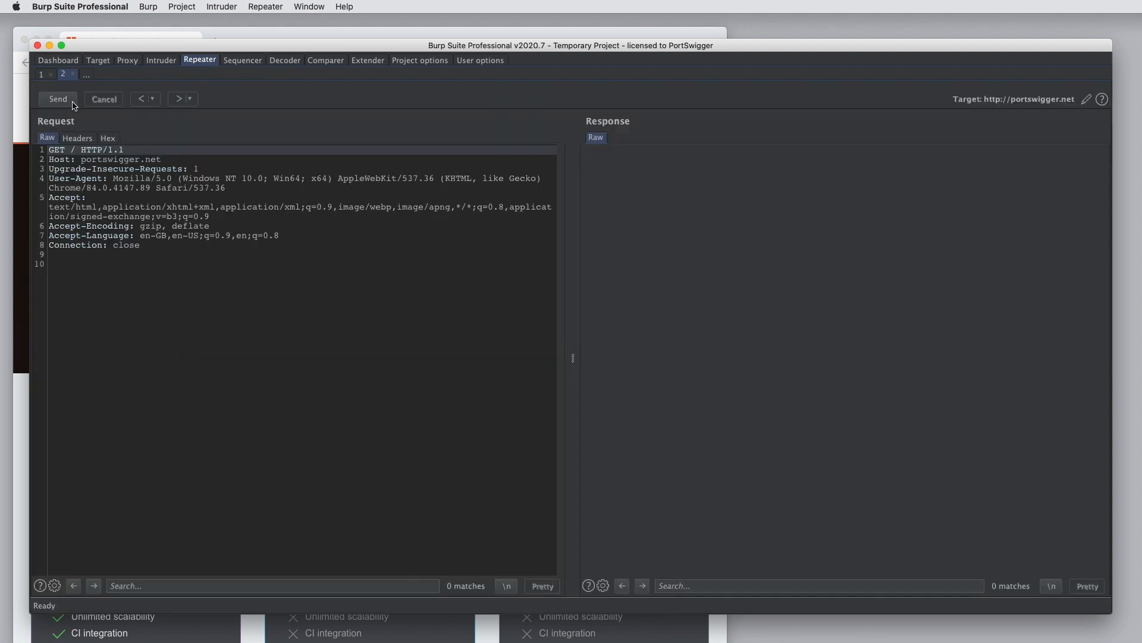
- Send the http request, get 301, and follow the redirect to https for 200 OK
{"action": "left_click", "coordinate": [58, 99]}
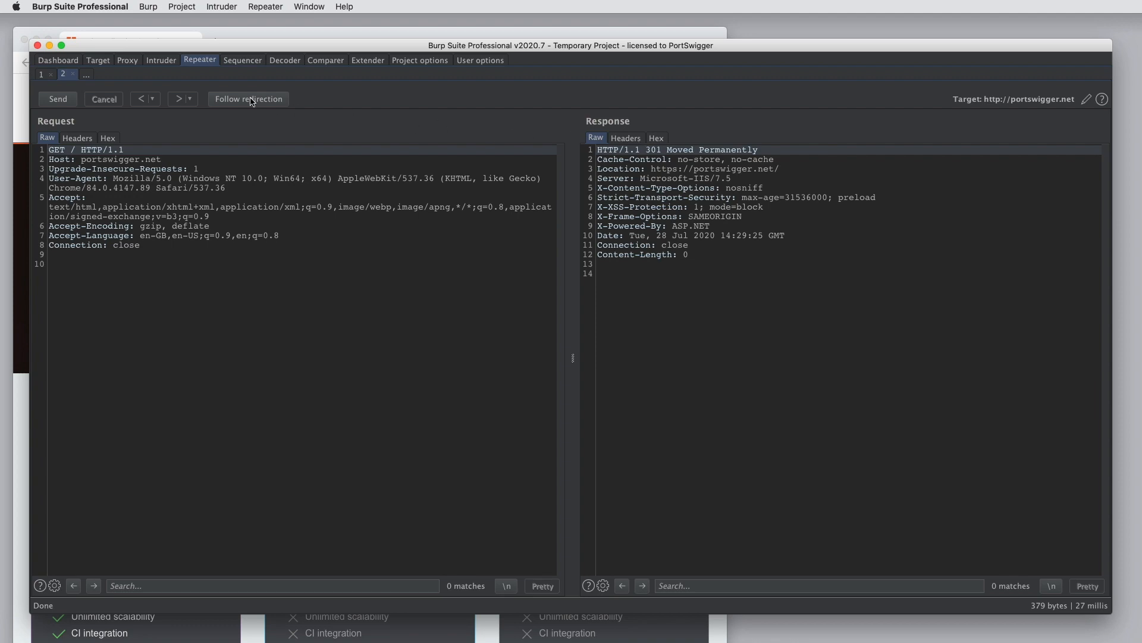
{"action": "left_click", "coordinate": [249, 99]}
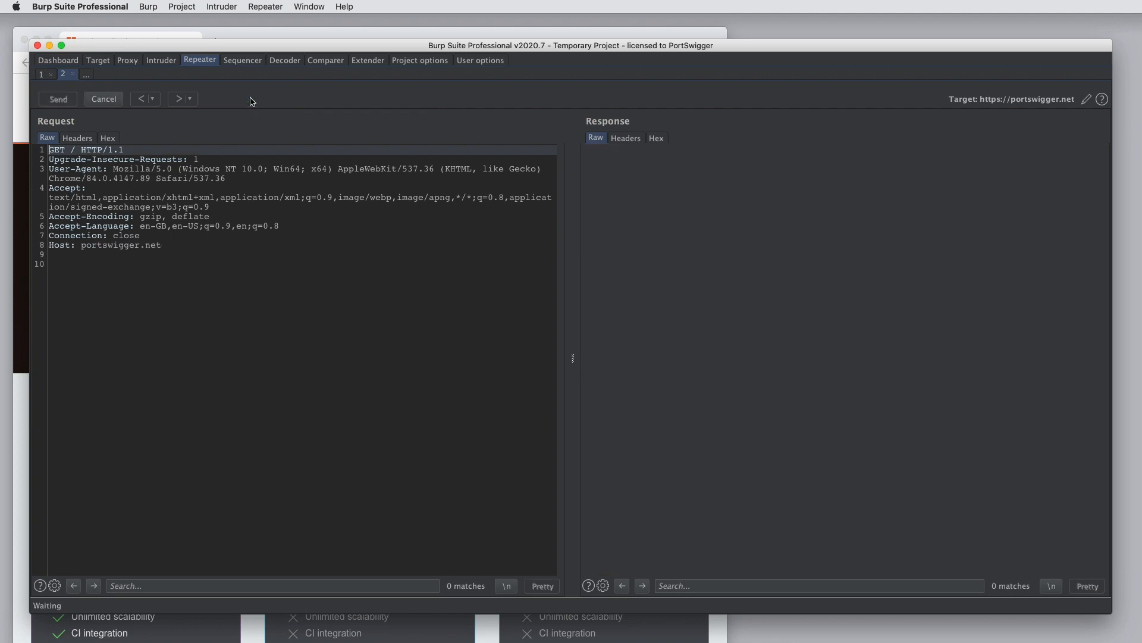
{"action": "left_click", "coordinate": [58, 98]}
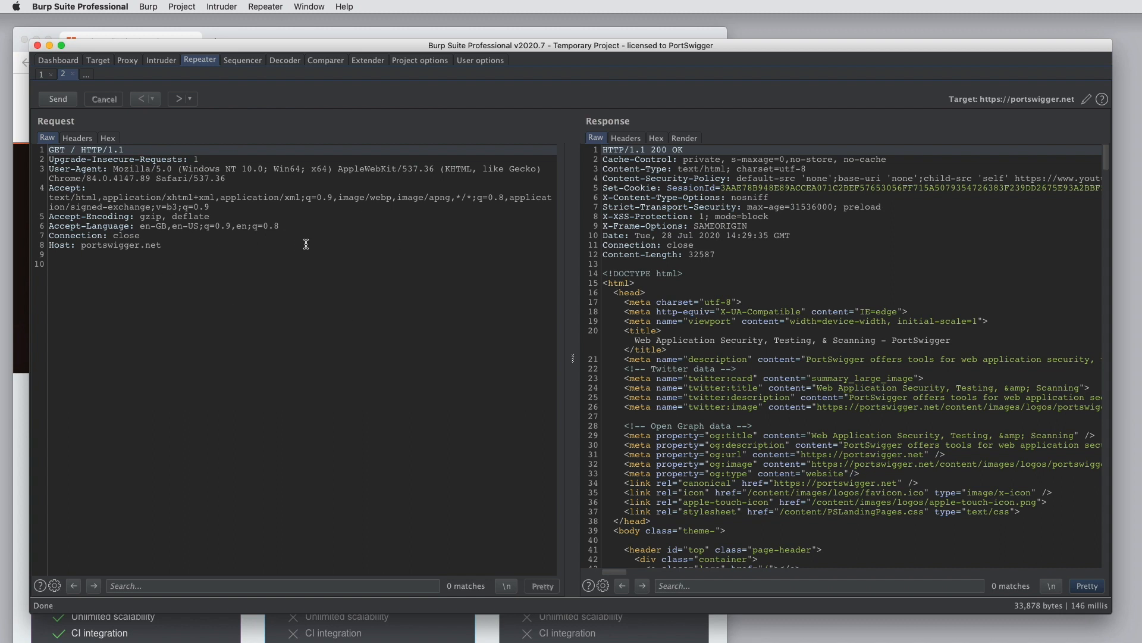
{"action": "mouse_move", "coordinate": [655, 329]}
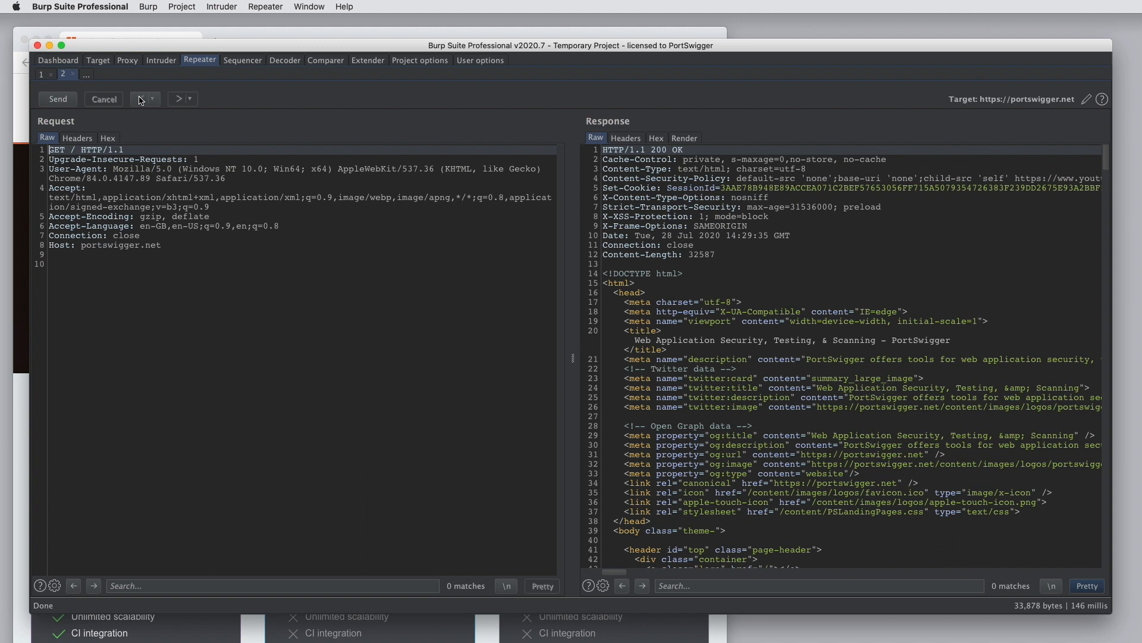
- Go back to the http request, set Follow redirections to always, and resend for 200 OK
{"action": "left_click", "coordinate": [58, 98]}
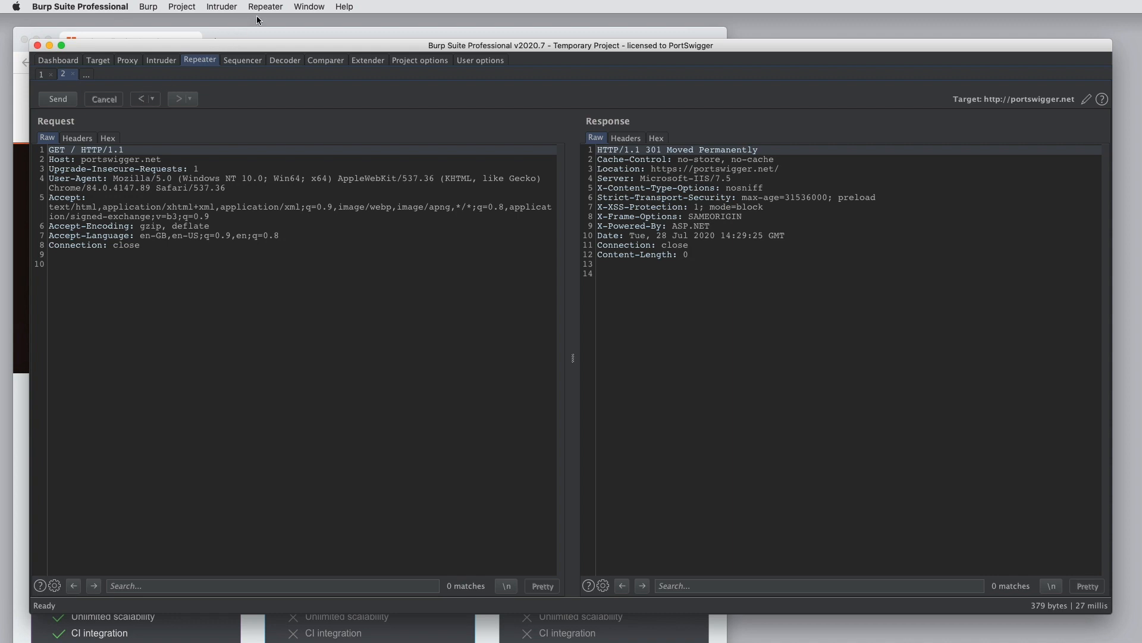
{"action": "left_click", "coordinate": [266, 7]}
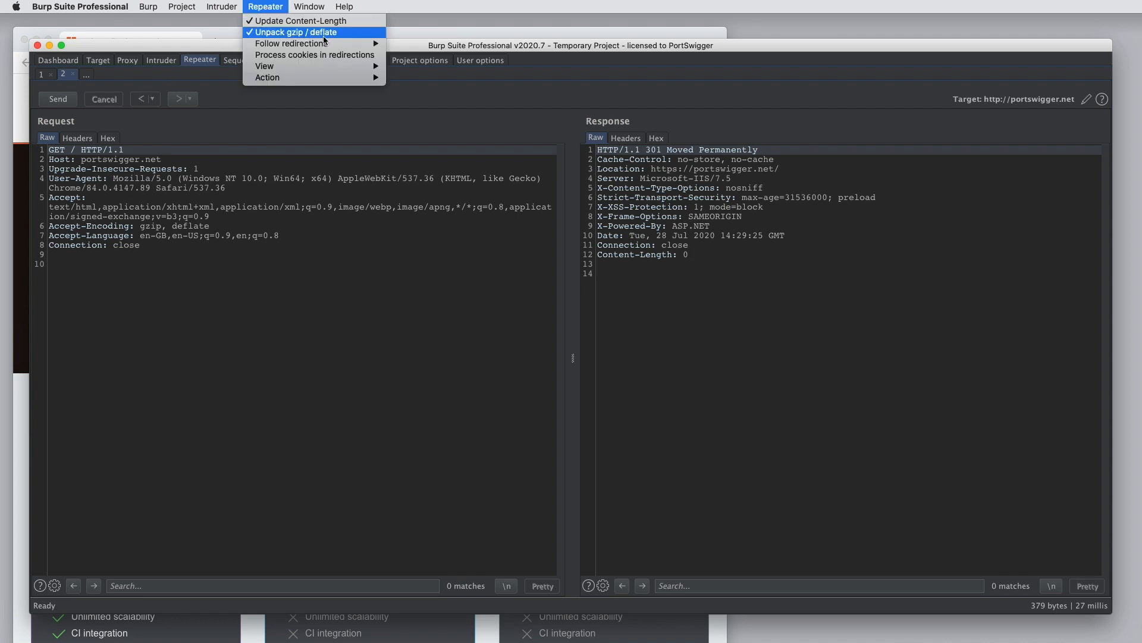
{"action": "mouse_move", "coordinate": [291, 43]}
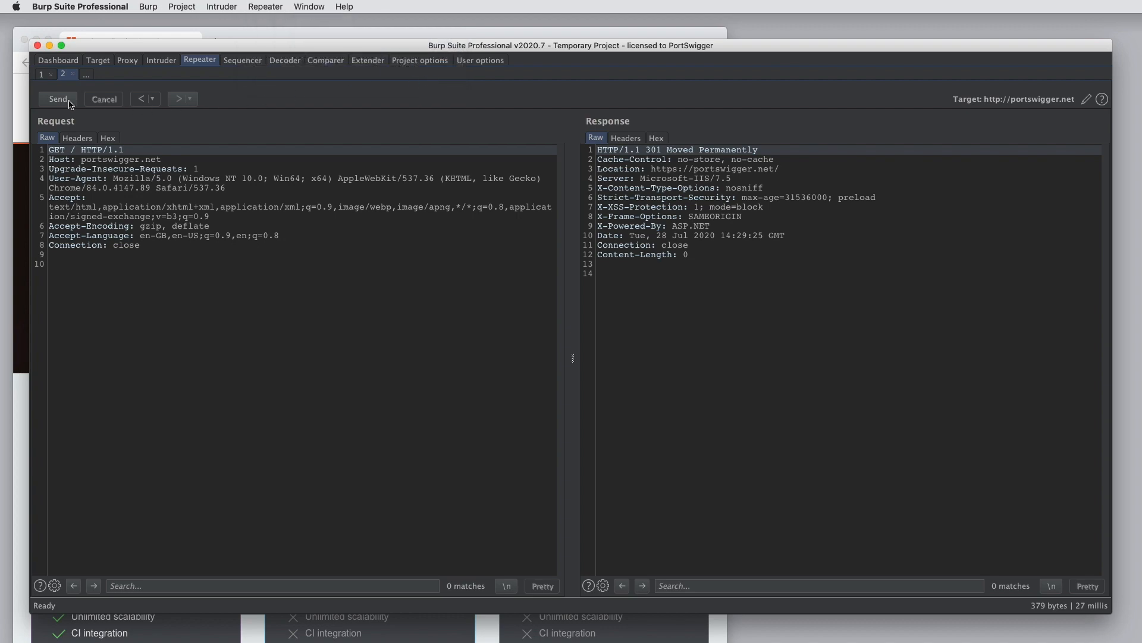
{"action": "left_click", "coordinate": [58, 99]}
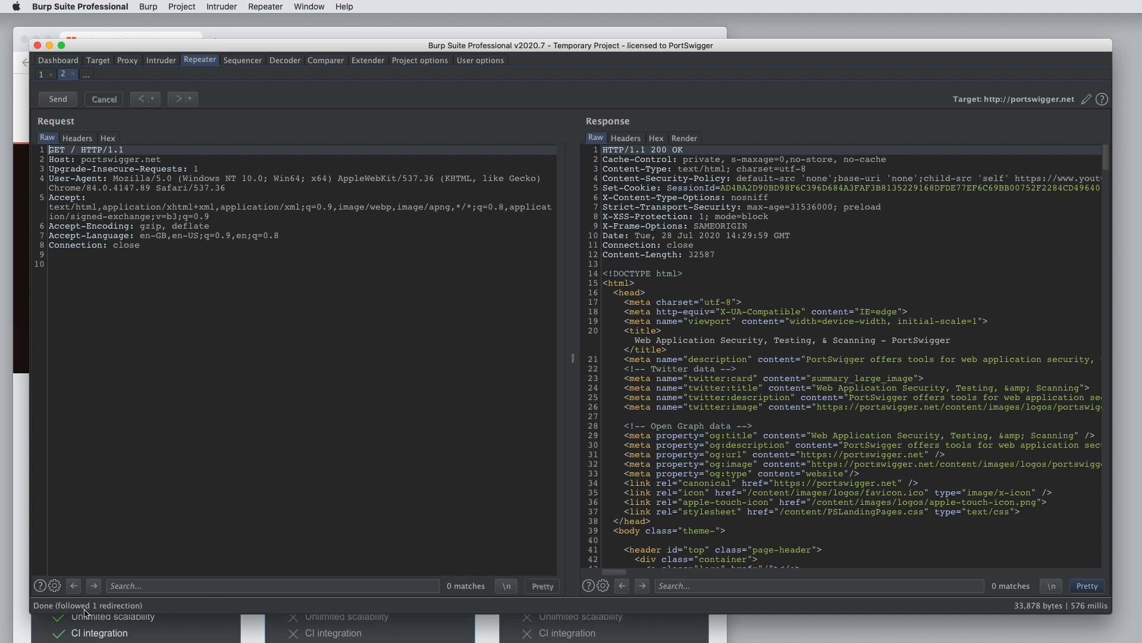
{"action": "mouse_move", "coordinate": [153, 610]}
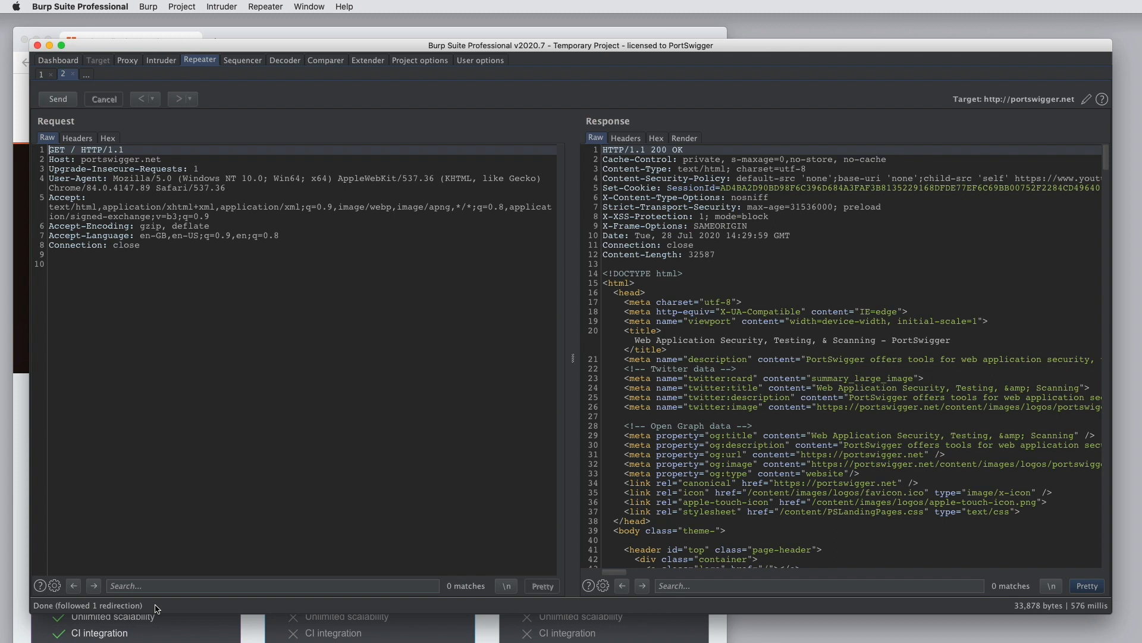
{"action": "mouse_move", "coordinate": [294, 114]}
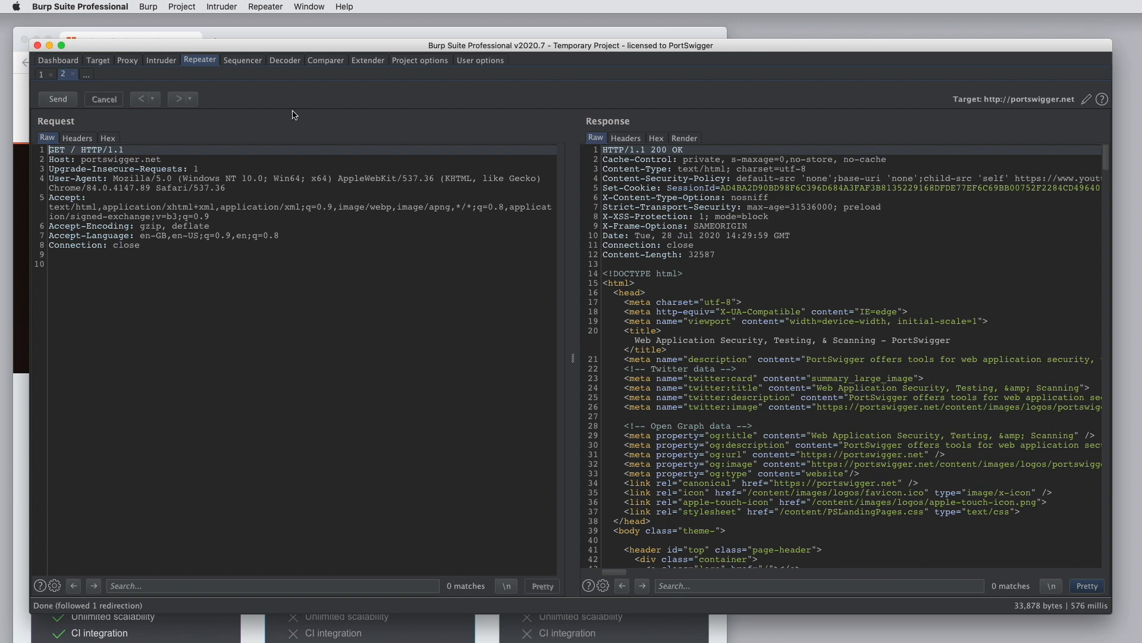
{"action": "left_click", "coordinate": [265, 7]}
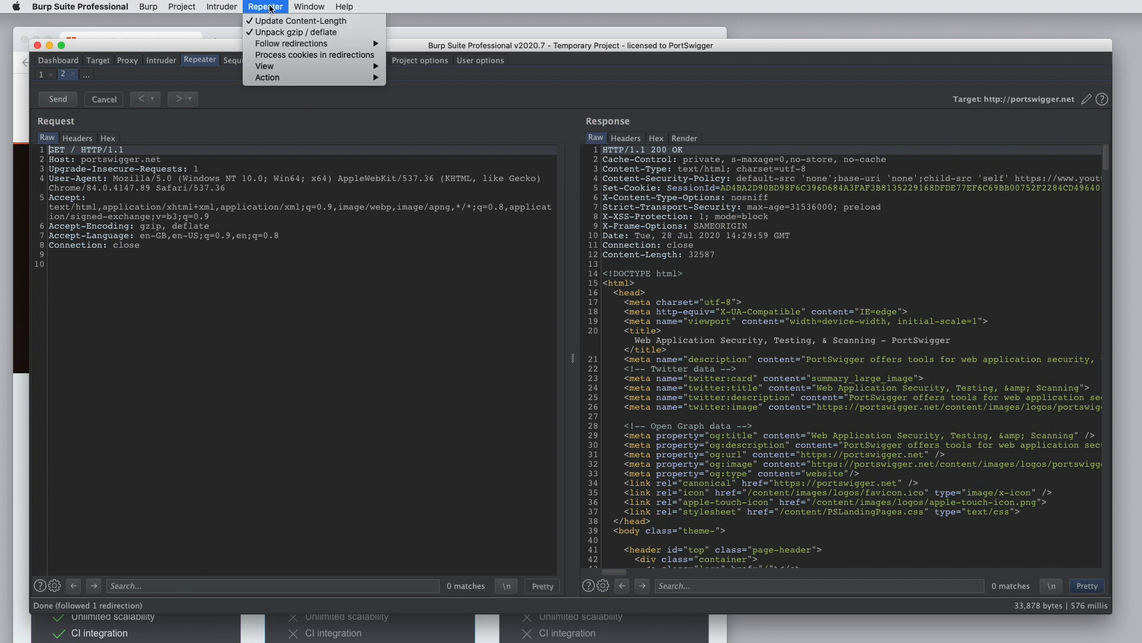
{"action": "mouse_move", "coordinate": [297, 20]}
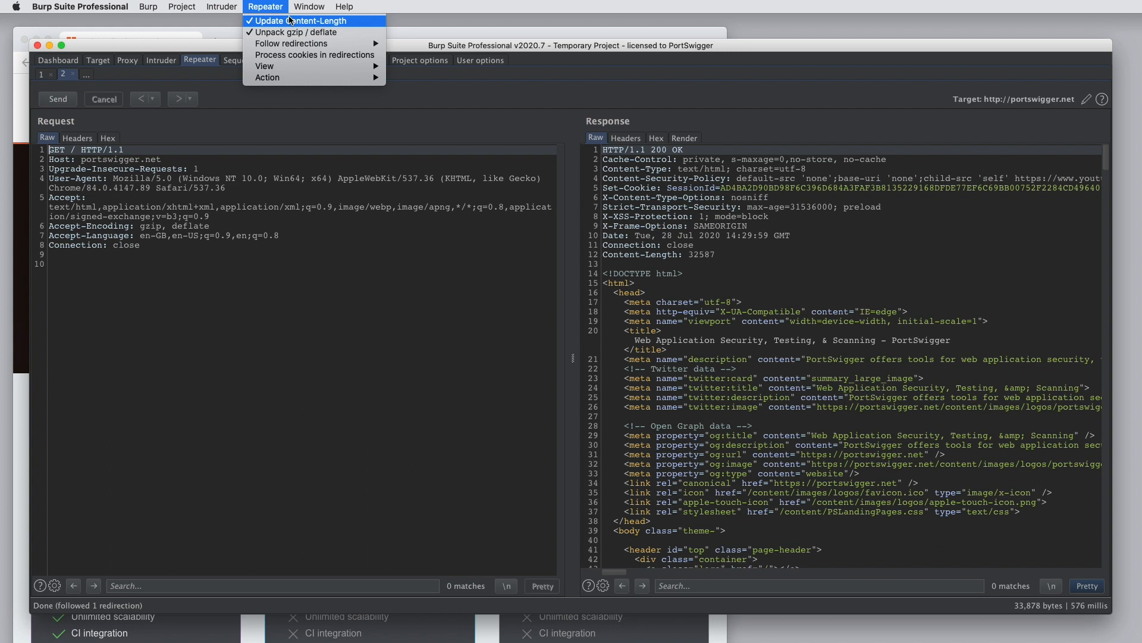
{"action": "mouse_move", "coordinate": [294, 32]}
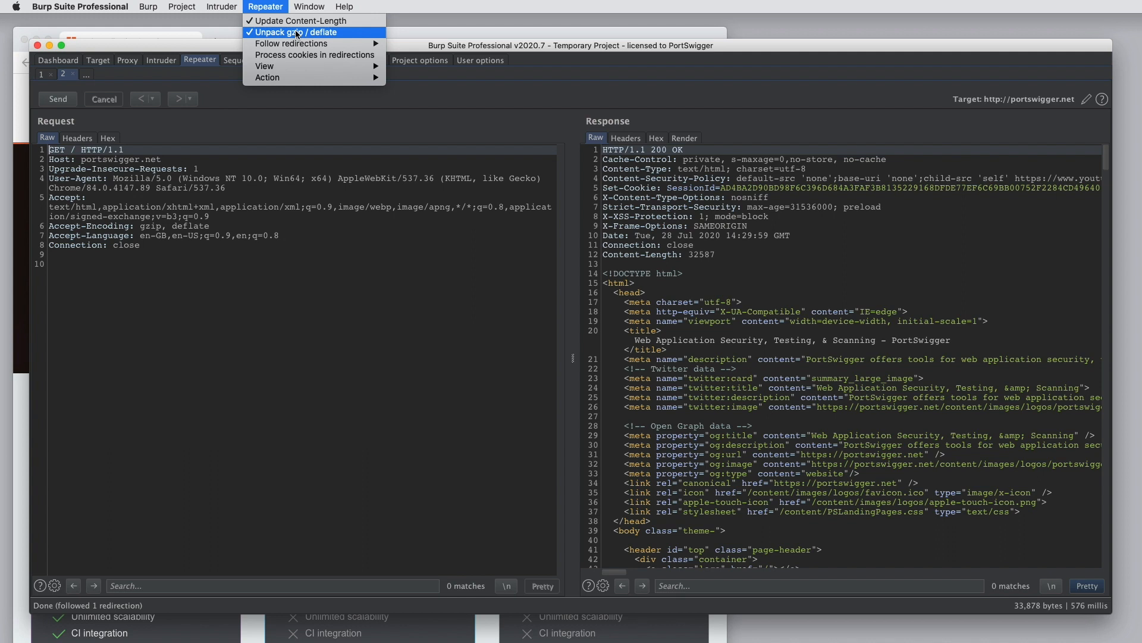
{"action": "mouse_move", "coordinate": [315, 55]}
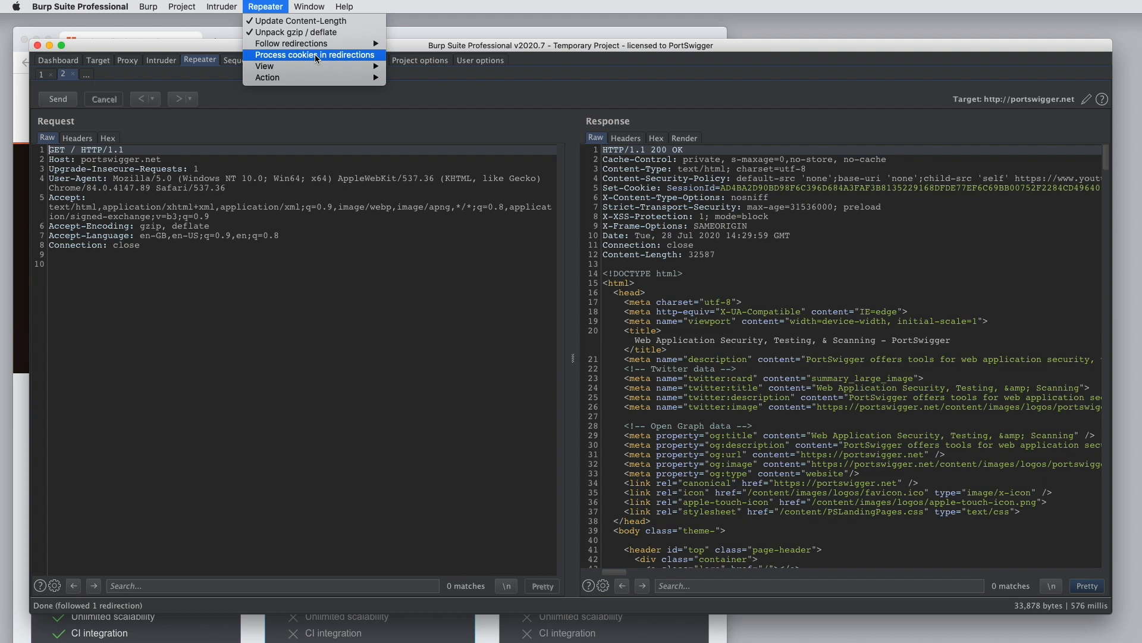
{"action": "mouse_move", "coordinate": [264, 66]}
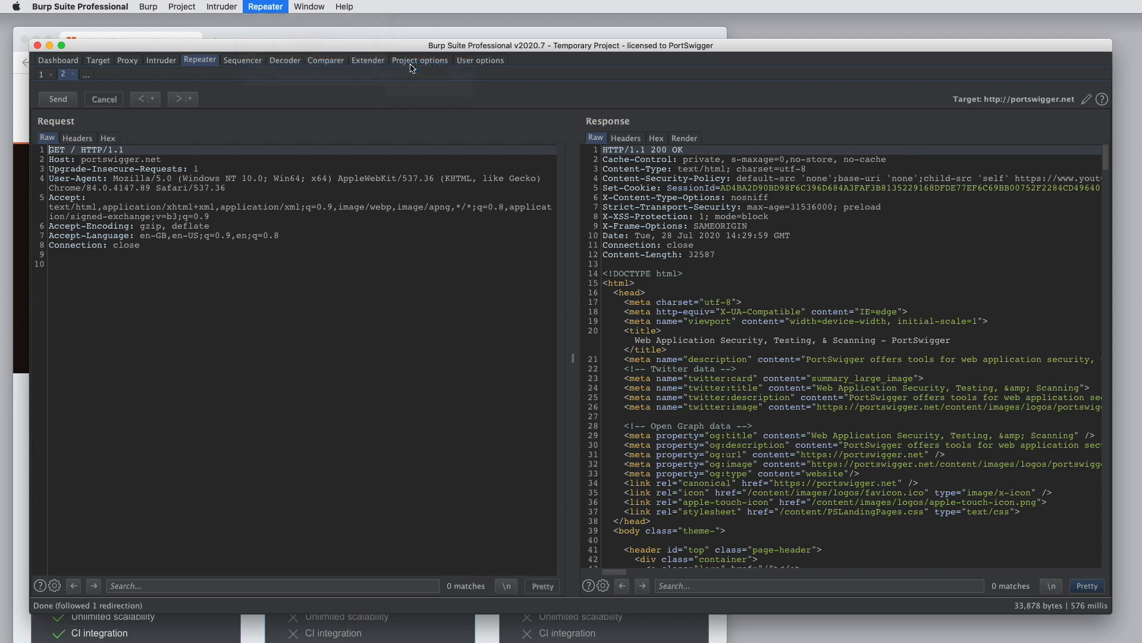
{"action": "left_click", "coordinate": [266, 6]}
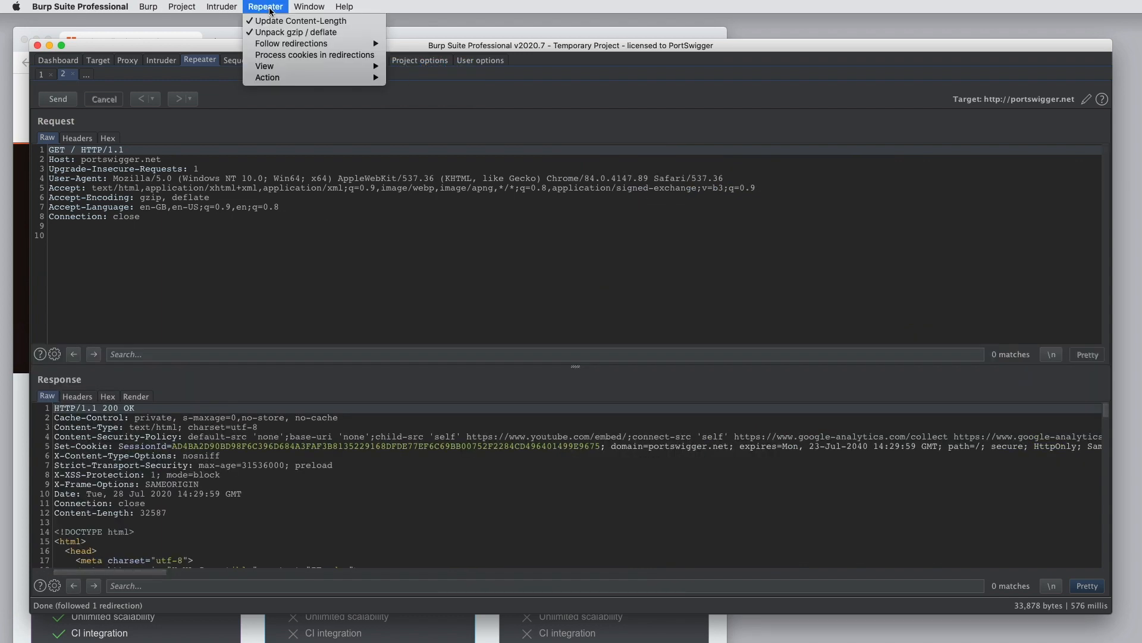
{"action": "left_click", "coordinate": [426, 78]}
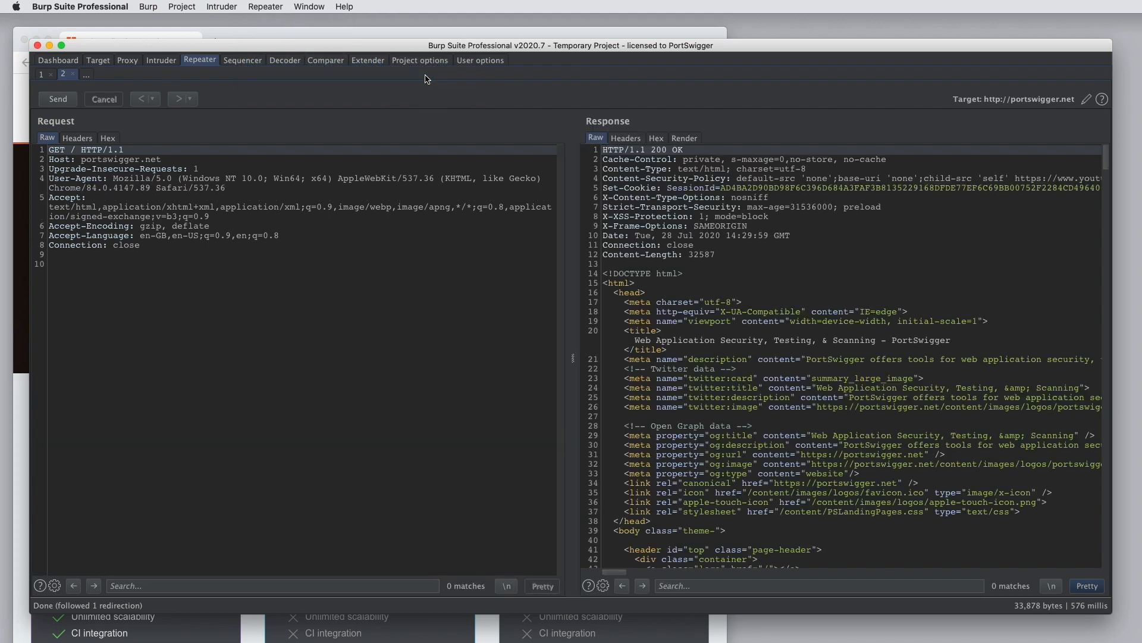
{"action": "mouse_move", "coordinate": [124, 64]}
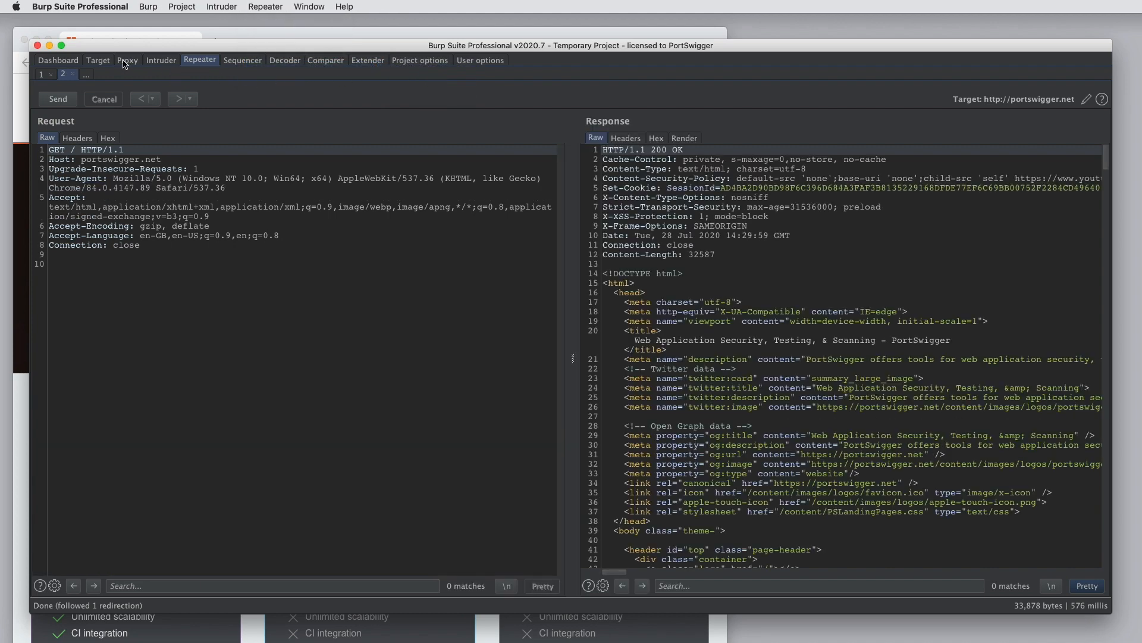
- Send the http portswigger.net request via Repeater tab 3 for 200 OK, then open User options
{"action": "left_click", "coordinate": [127, 59]}
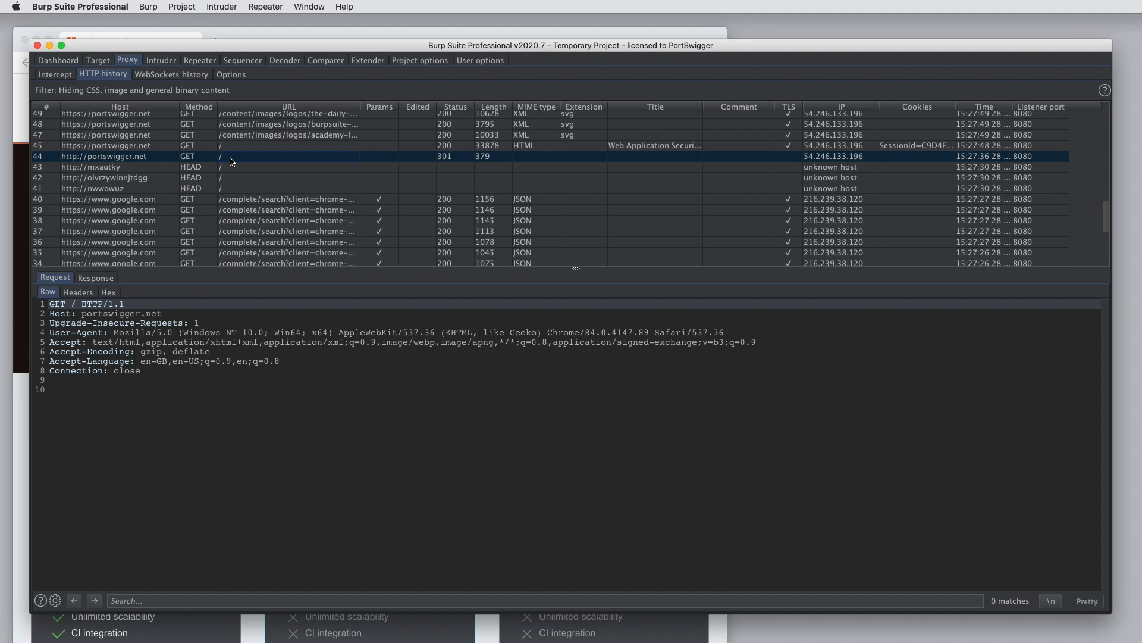
{"action": "left_click", "coordinate": [200, 59]}
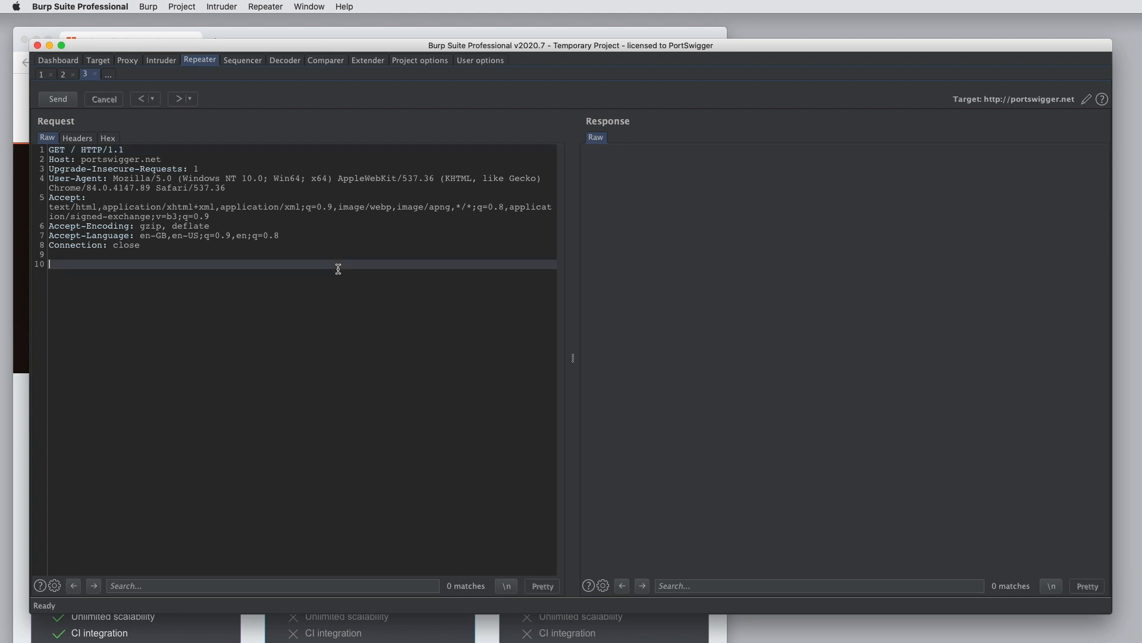
{"action": "left_click", "coordinate": [57, 99]}
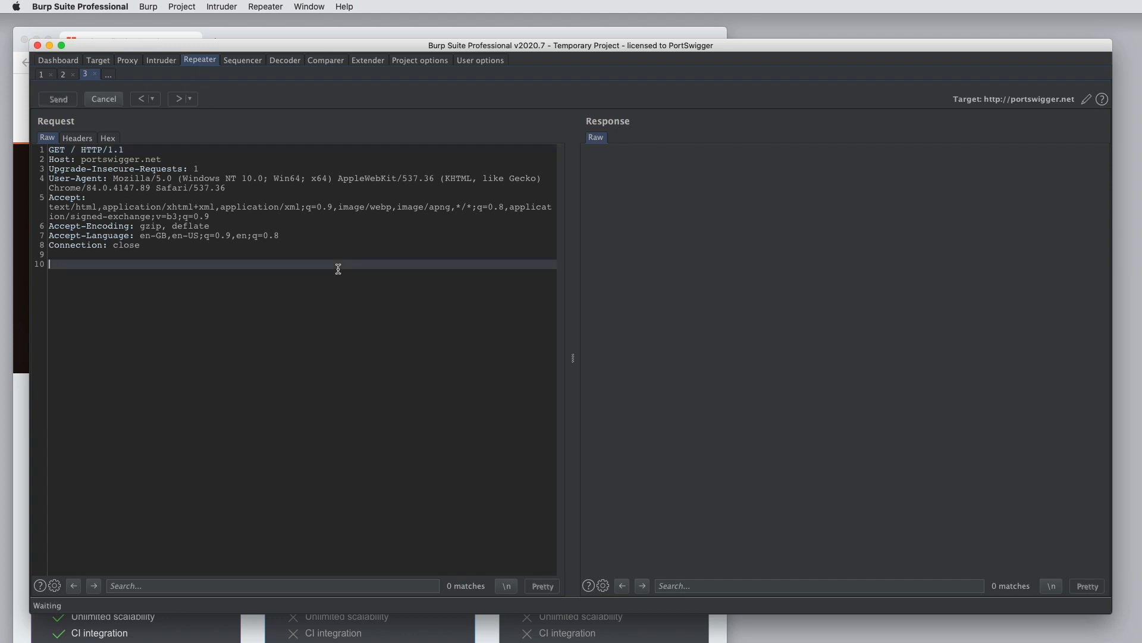
{"action": "left_click", "coordinate": [57, 98]}
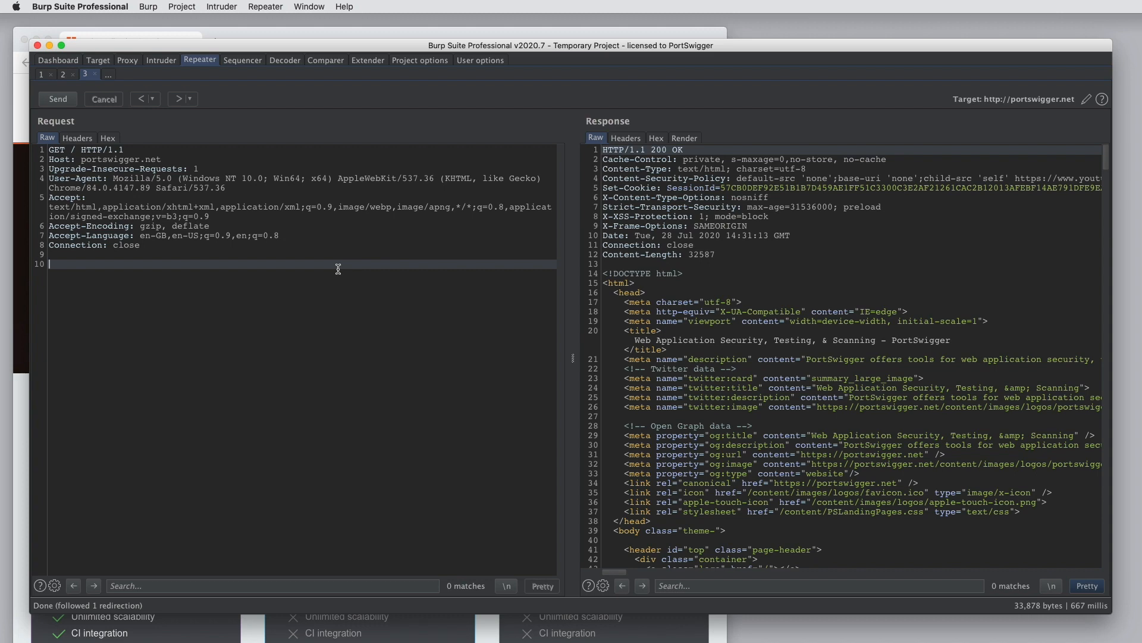
{"action": "left_click", "coordinate": [479, 60]}
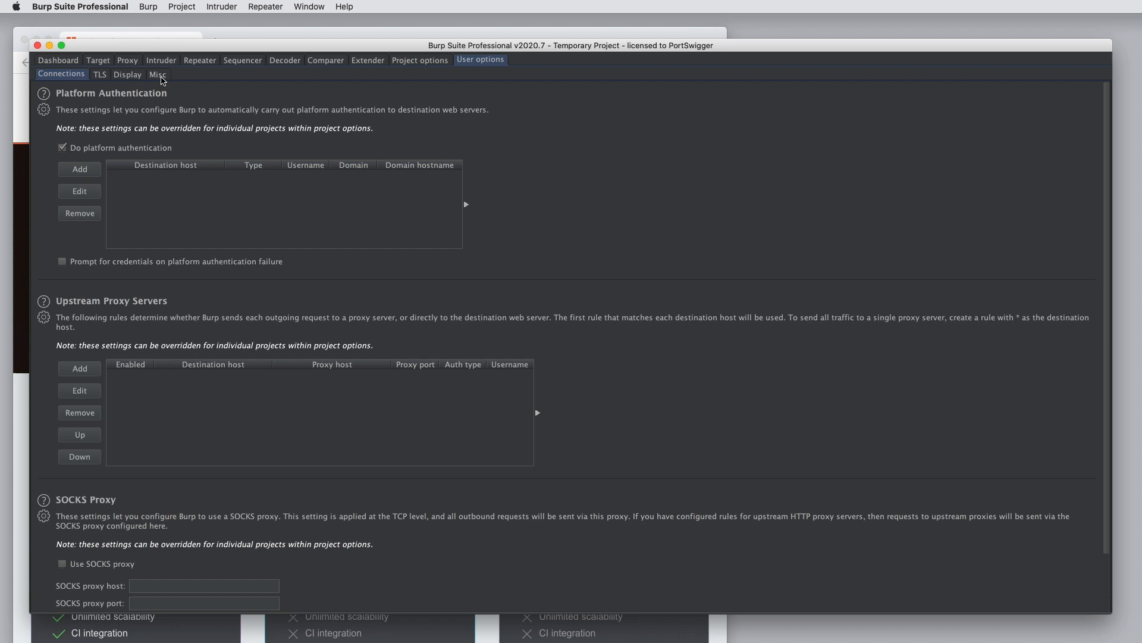
- View the Hotkeys list under User options Misc, then return to Proxy HTTP history
{"action": "left_click", "coordinate": [158, 74]}
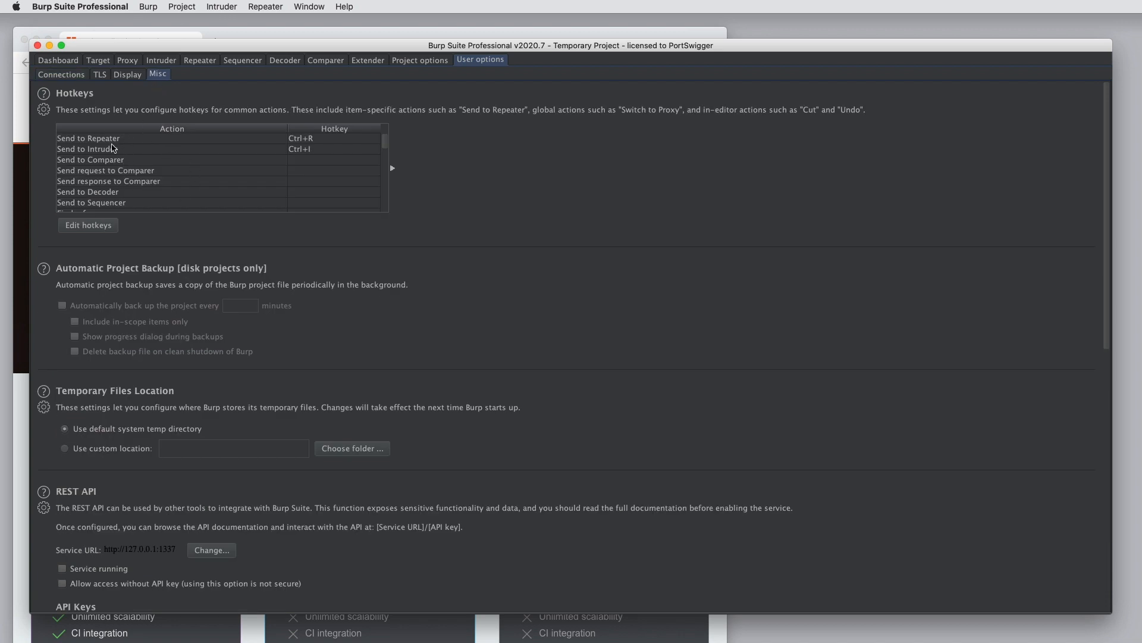
{"action": "mouse_move", "coordinate": [101, 234]}
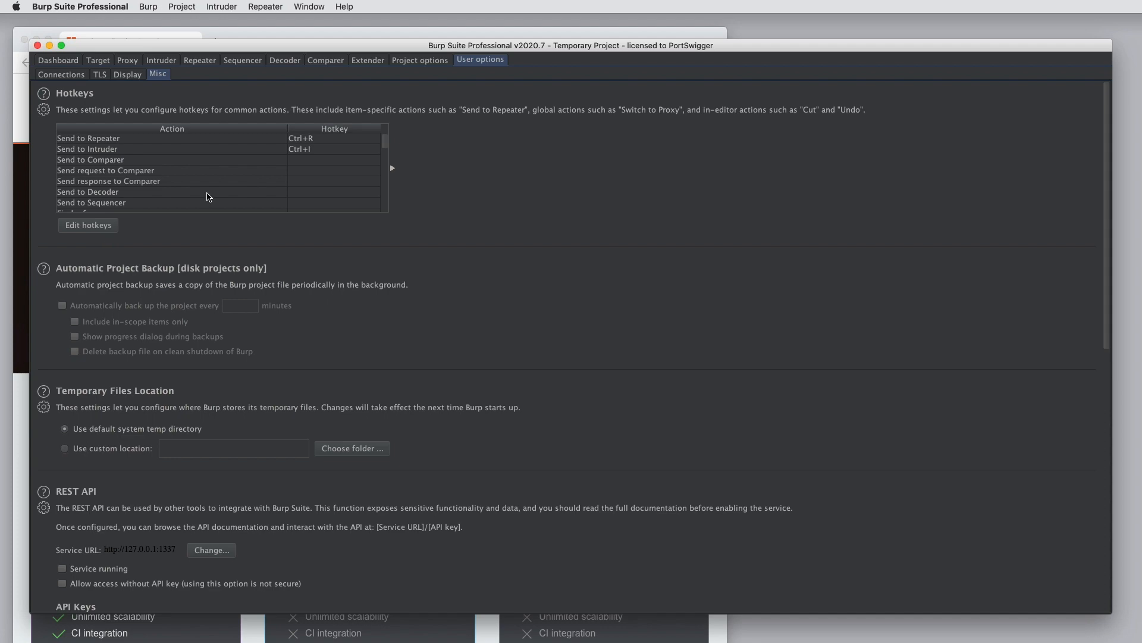
{"action": "left_click", "coordinate": [128, 59]}
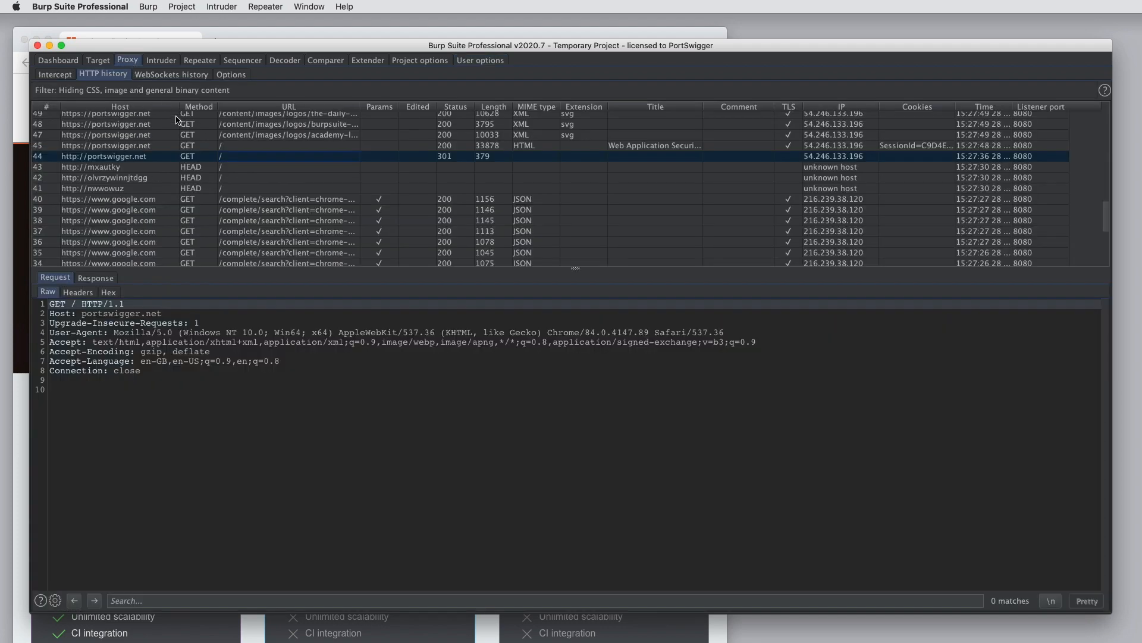
- Send the http portswigger.net request to Repeater tab 4, view it, then close it
{"action": "right_click", "coordinate": [104, 156]}
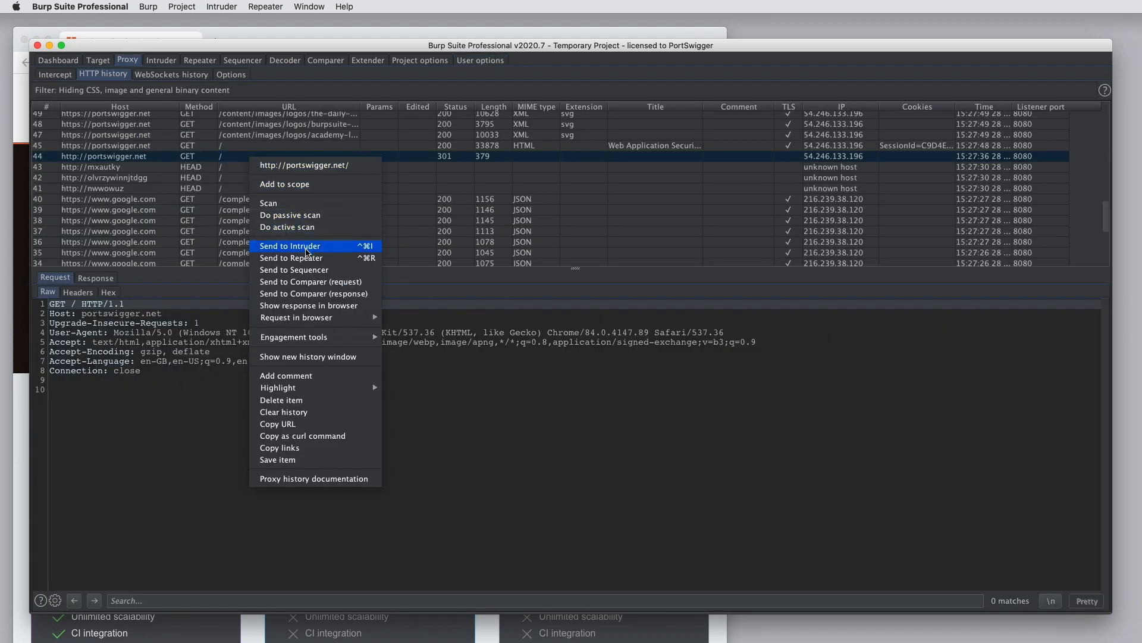
{"action": "left_click", "coordinate": [291, 257]}
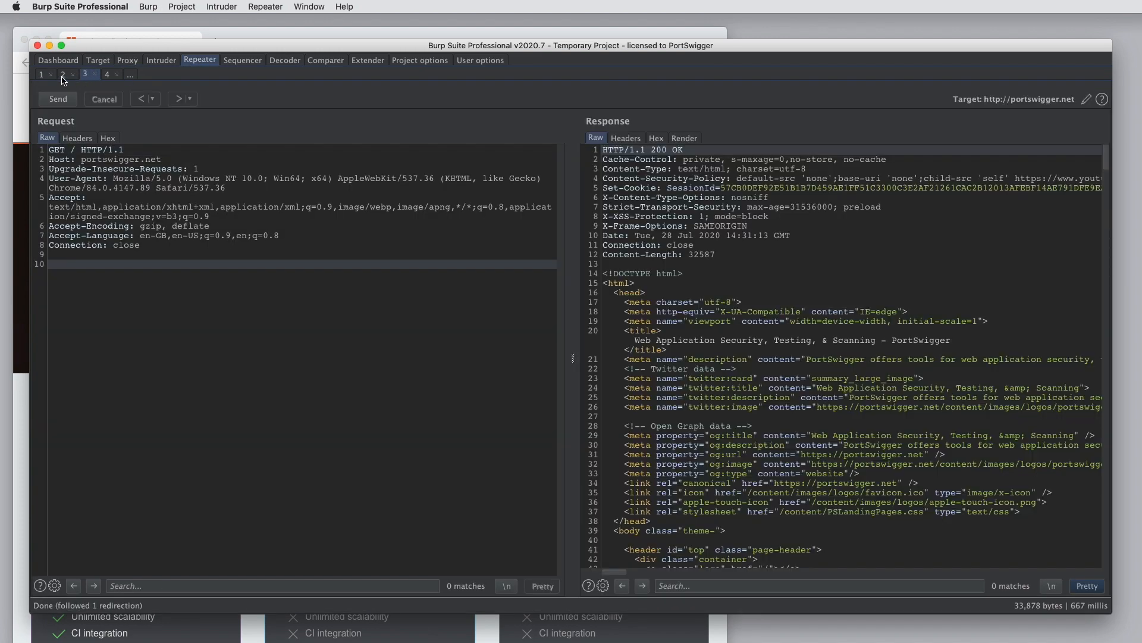
{"action": "left_click", "coordinate": [107, 75]}
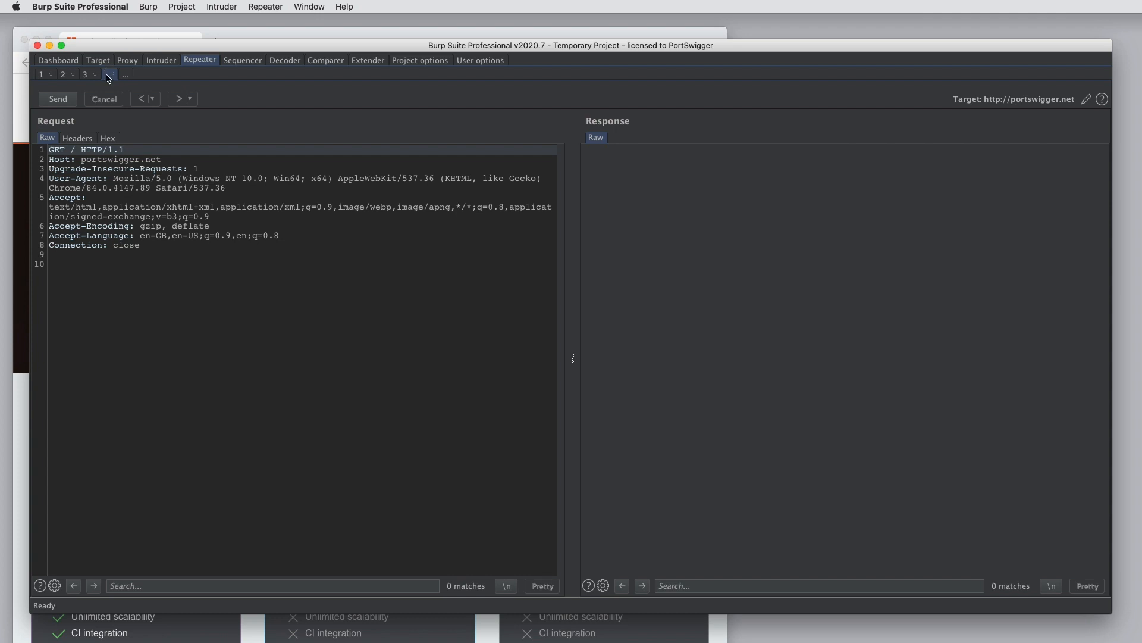
{"action": "type", "text": "abcd"}
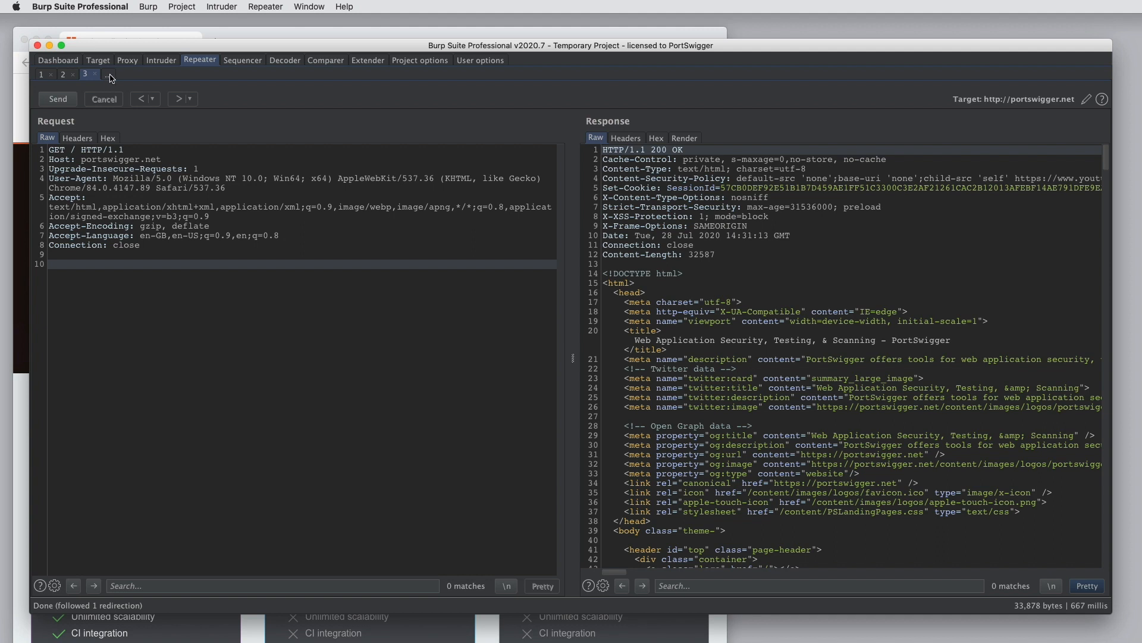
- Add a blank HTTP Repeater tab, numbered five, with no target set
{"action": "left_click", "coordinate": [107, 74]}
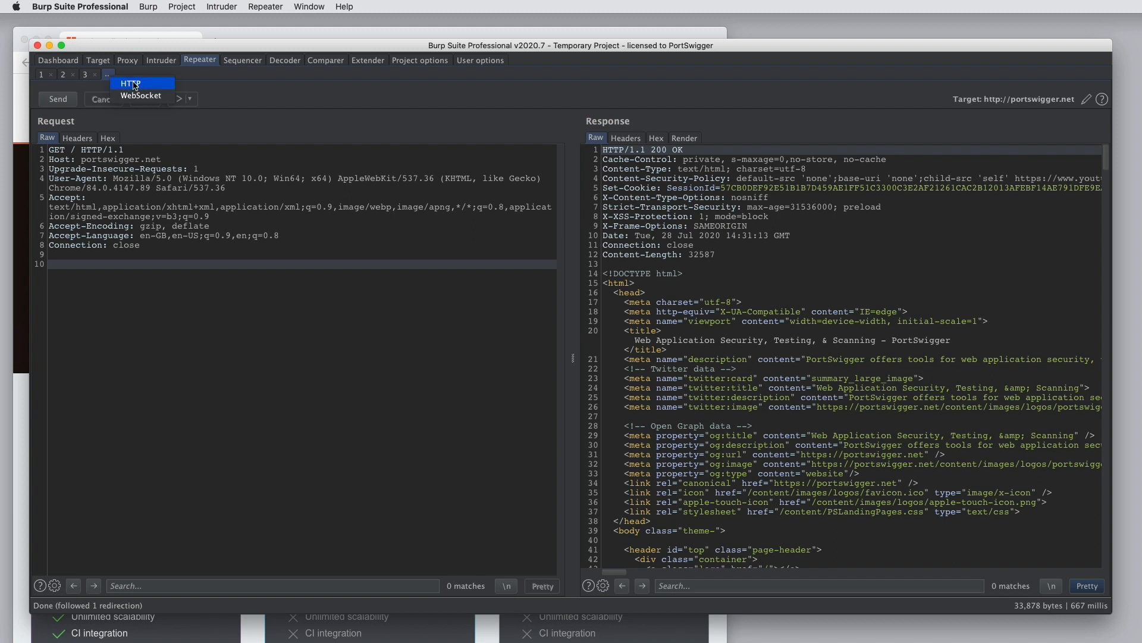
{"action": "mouse_move", "coordinate": [142, 96]}
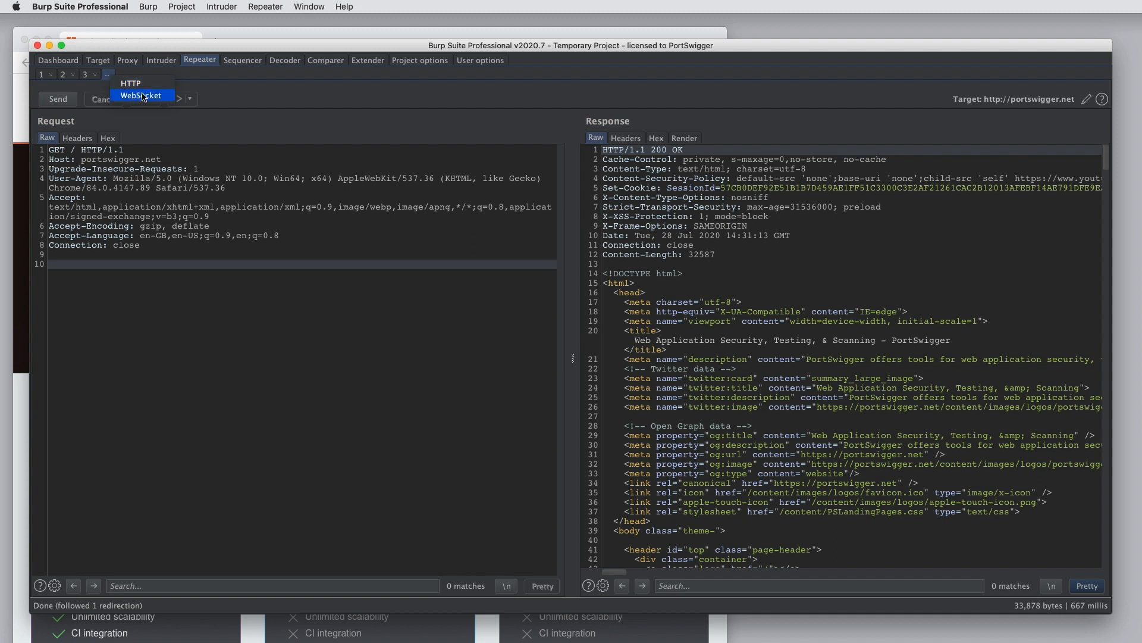
{"action": "mouse_move", "coordinate": [131, 83]}
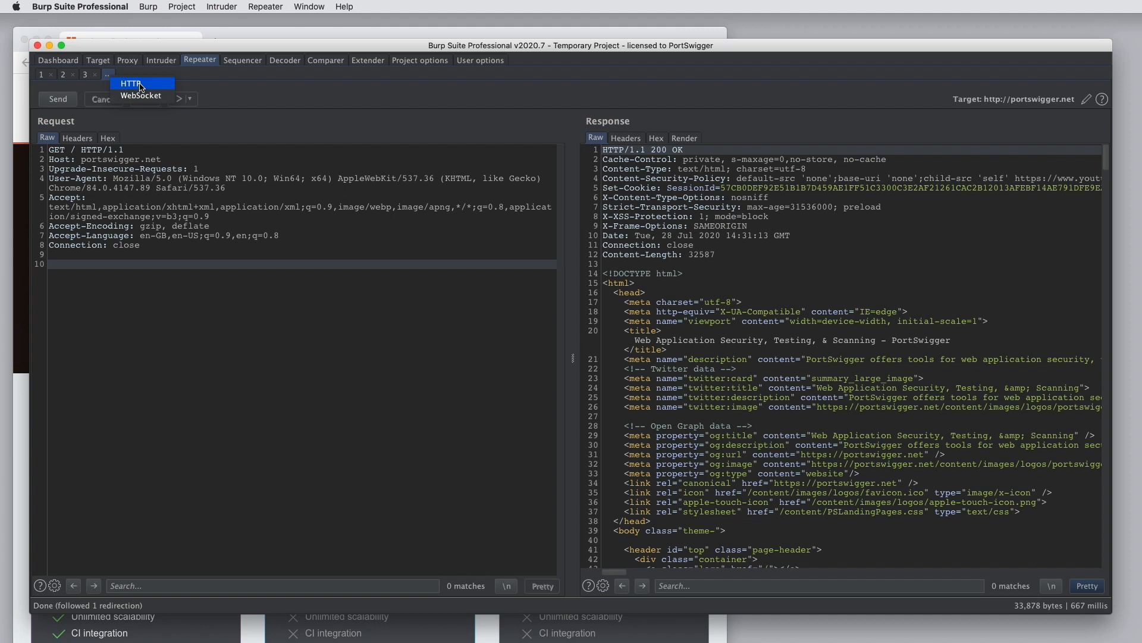
{"action": "left_click", "coordinate": [107, 75]}
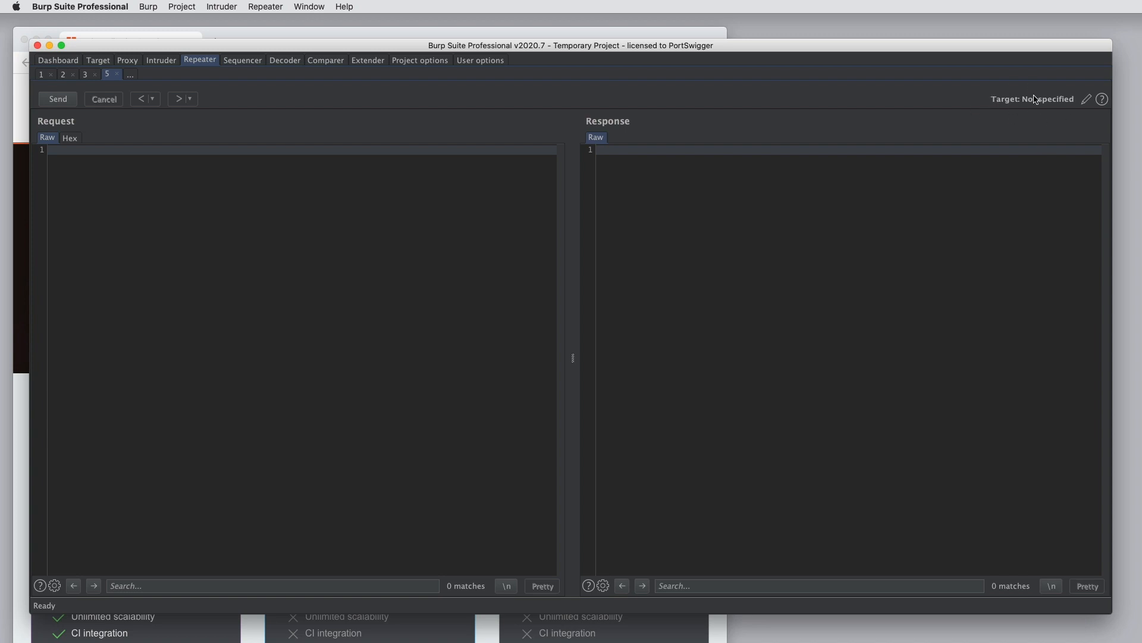
{"action": "mouse_move", "coordinate": [115, 268]}
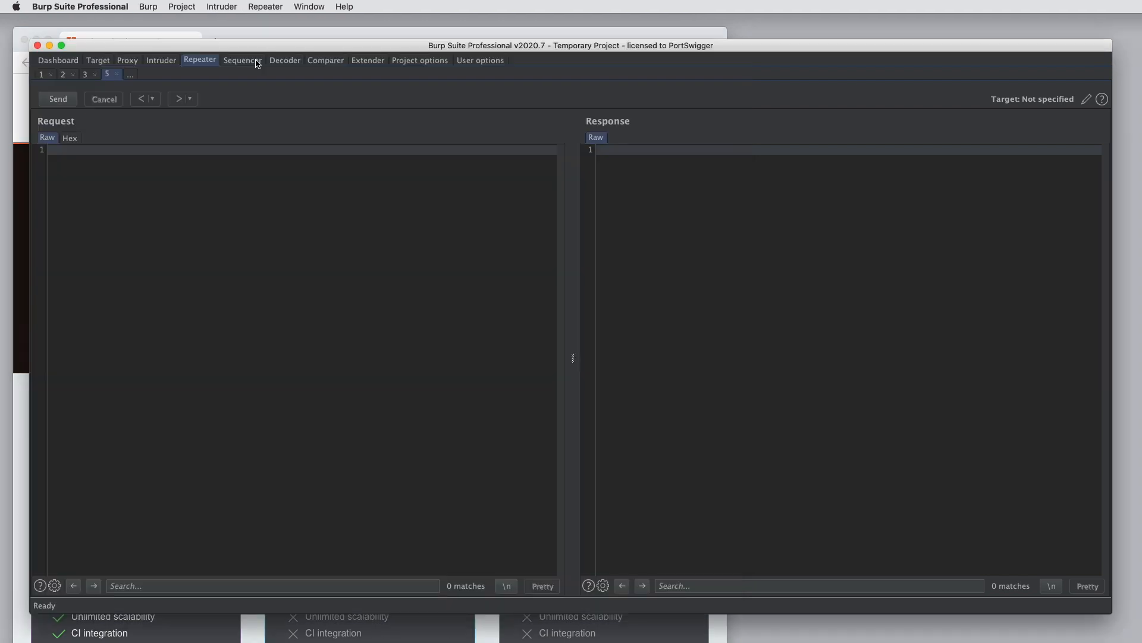
{"action": "right_click", "coordinate": [282, 222]}
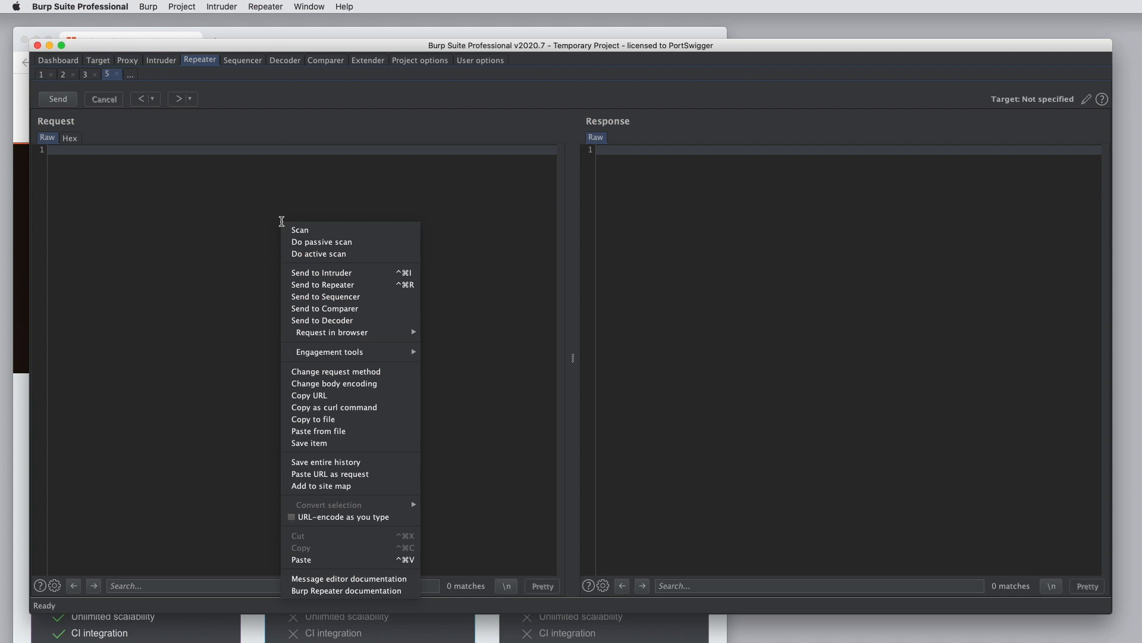
{"action": "mouse_move", "coordinate": [334, 406]}
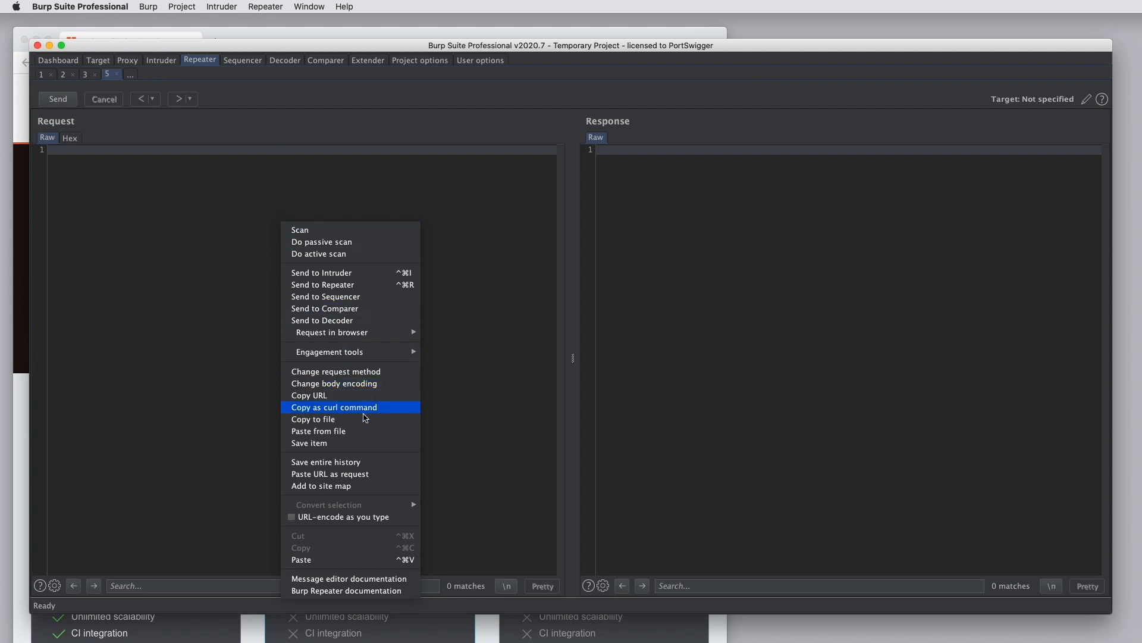
{"action": "left_click", "coordinate": [329, 474]}
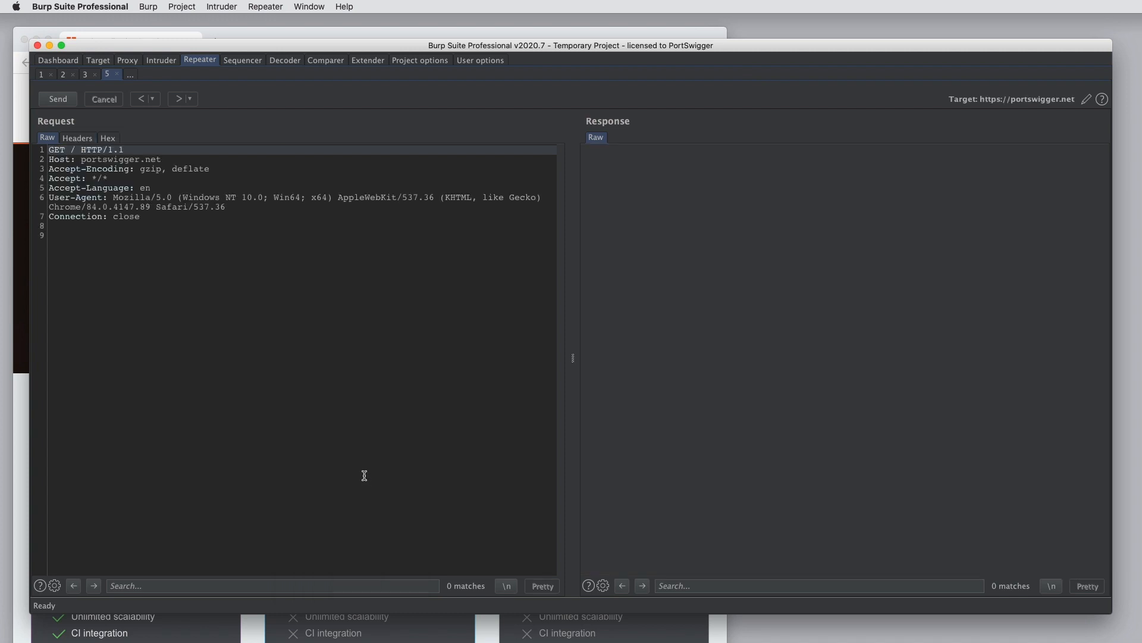
{"action": "mouse_move", "coordinate": [232, 244]}
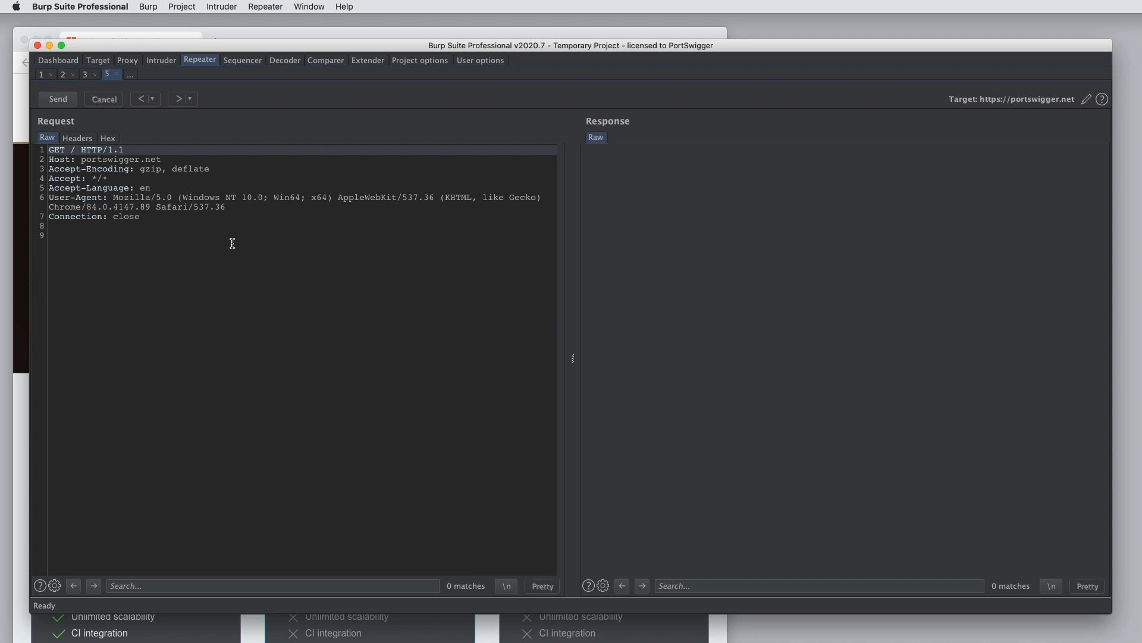
{"action": "mouse_move", "coordinate": [981, 94]}
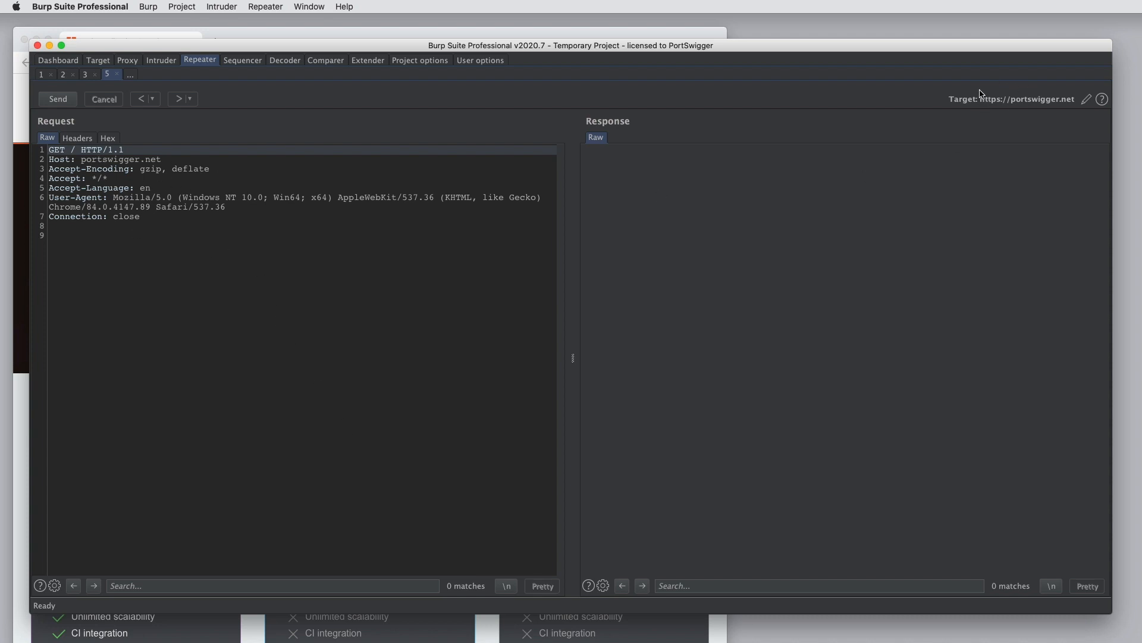
{"action": "left_click", "coordinate": [57, 98]}
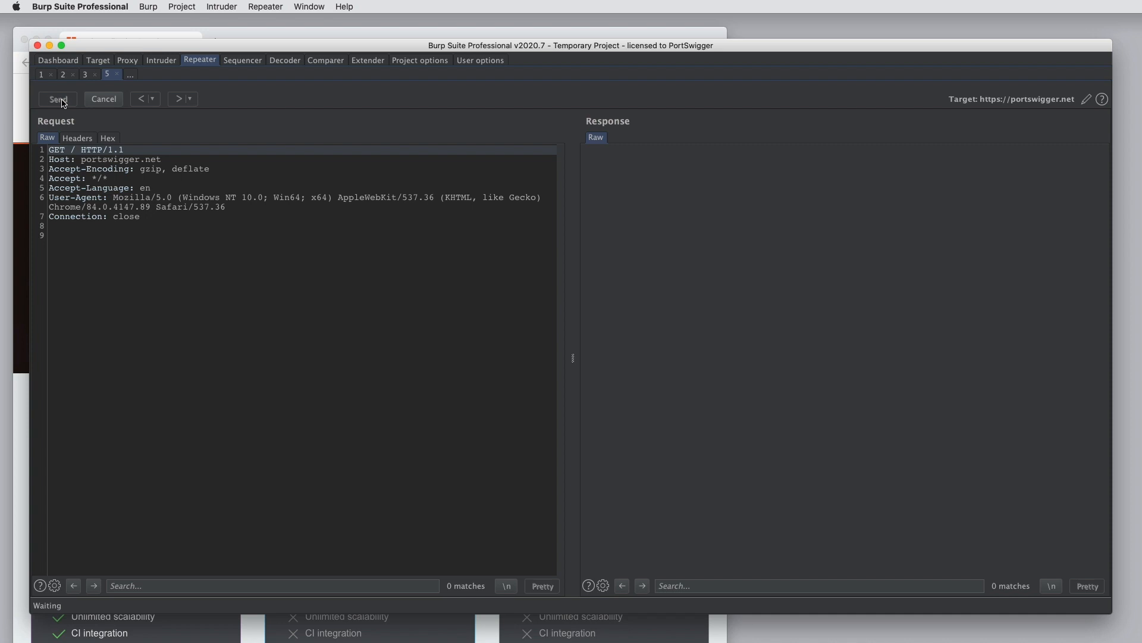
{"action": "left_click", "coordinate": [57, 100]}
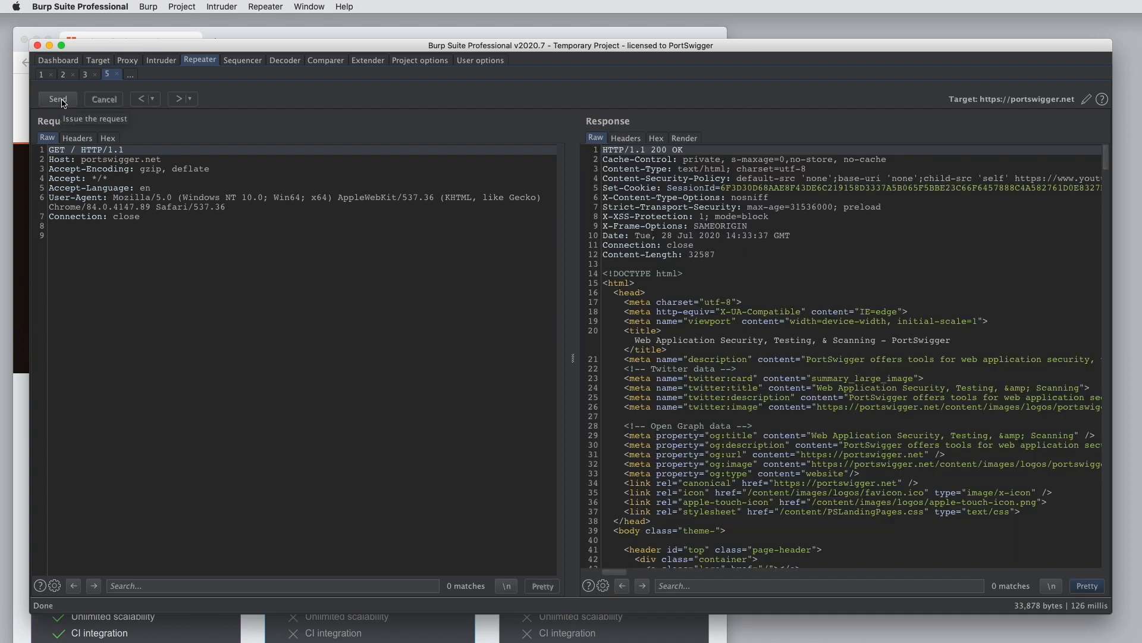